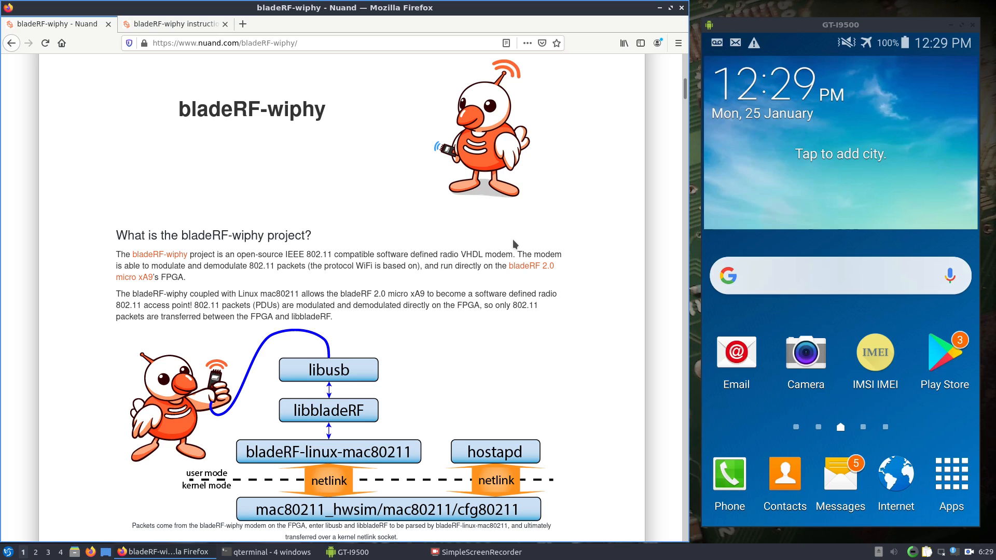
{"action": "mouse_move", "coordinate": [406, 285]}
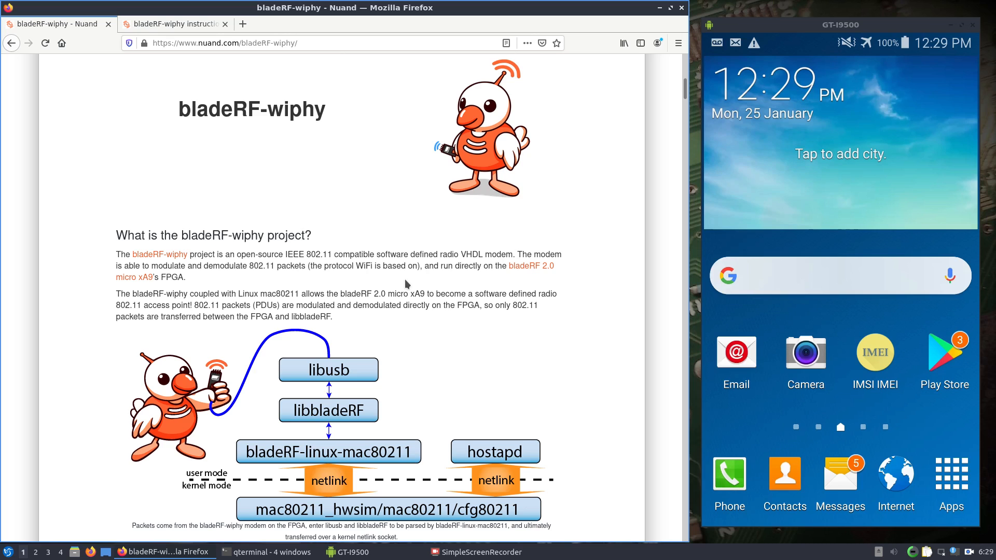
{"action": "mouse_move", "coordinate": [430, 367]}
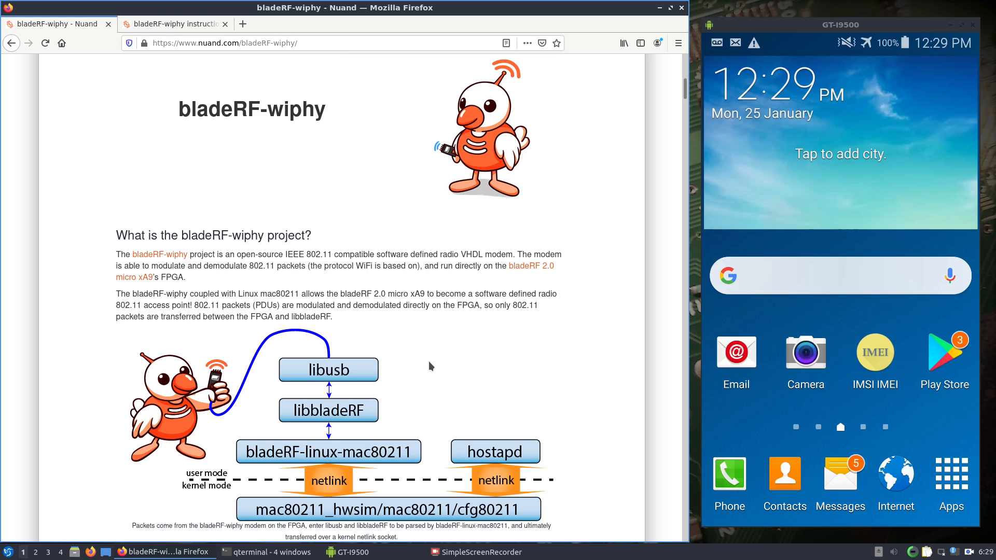
Step: Open the bladeRF-wiphy instructions page and scroll into its compile and install steps
{"action": "scroll", "scroll_direction": "down", "scroll_amount": 3}
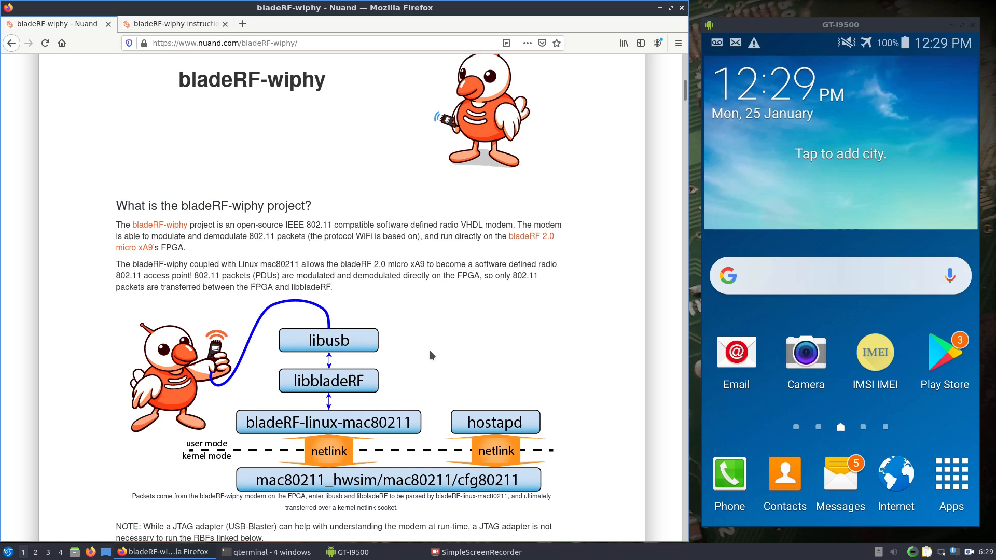
{"action": "mouse_move", "coordinate": [346, 419]}
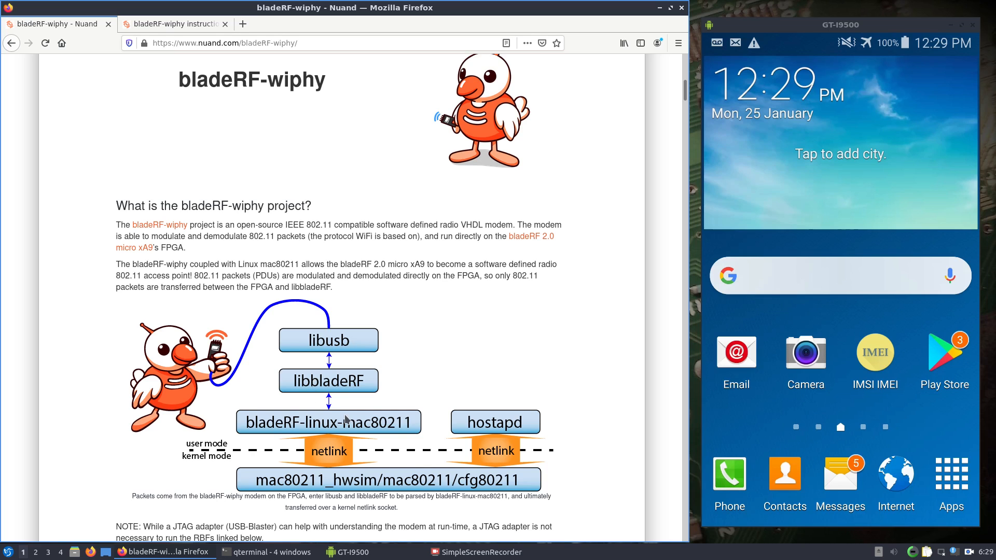
{"action": "mouse_move", "coordinate": [505, 486]}
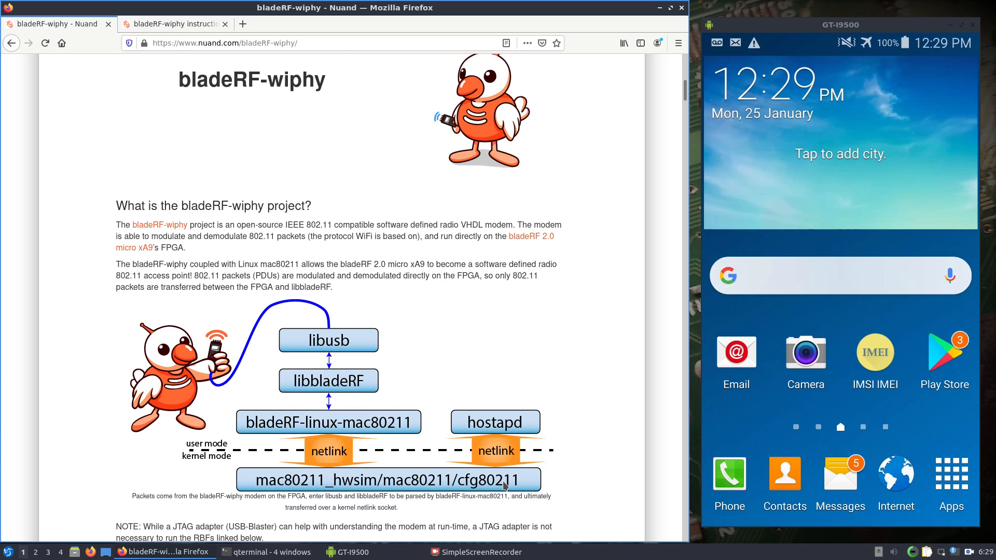
{"action": "mouse_move", "coordinate": [432, 479]}
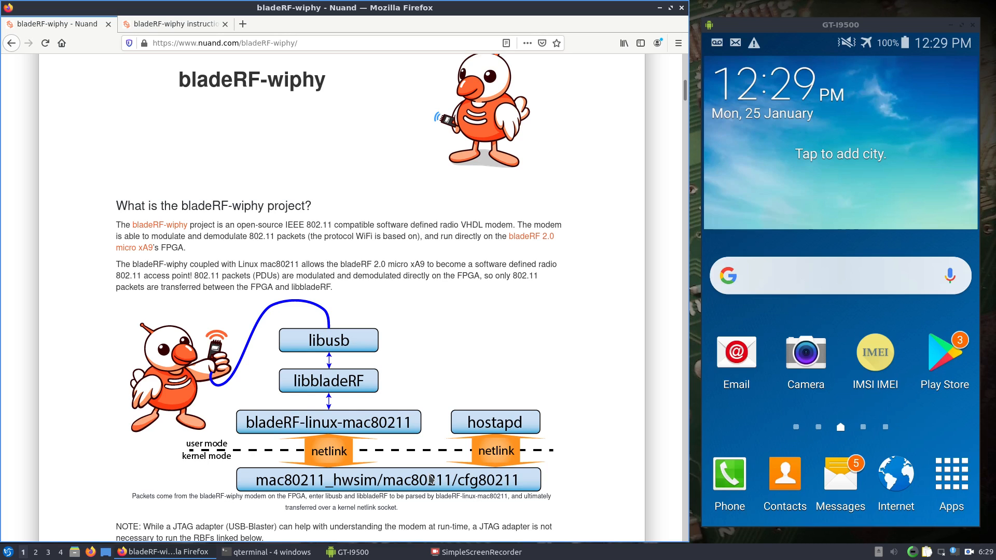
{"action": "mouse_move", "coordinate": [437, 465]}
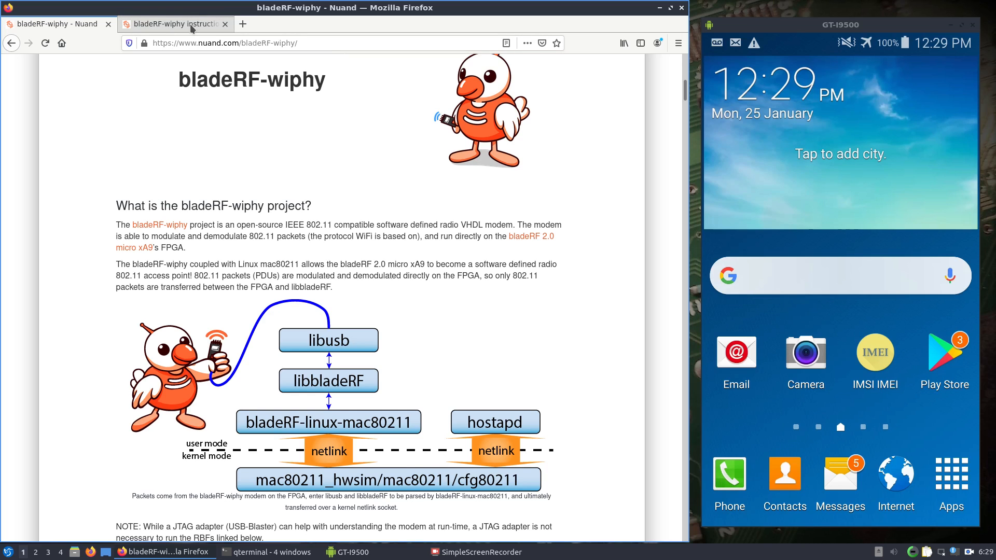
{"action": "scroll", "scroll_direction": "down", "scroll_amount": 3}
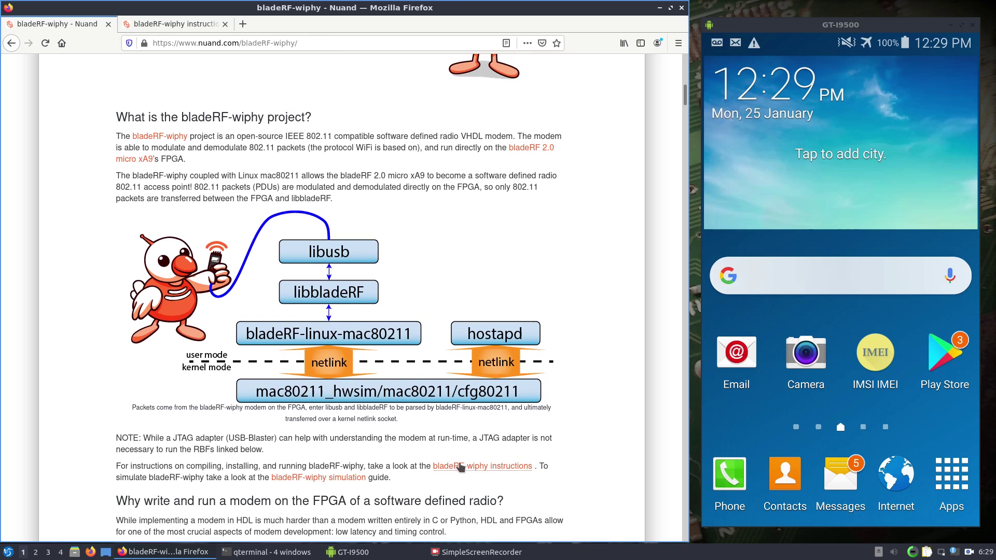
{"action": "left_click", "coordinate": [482, 466]}
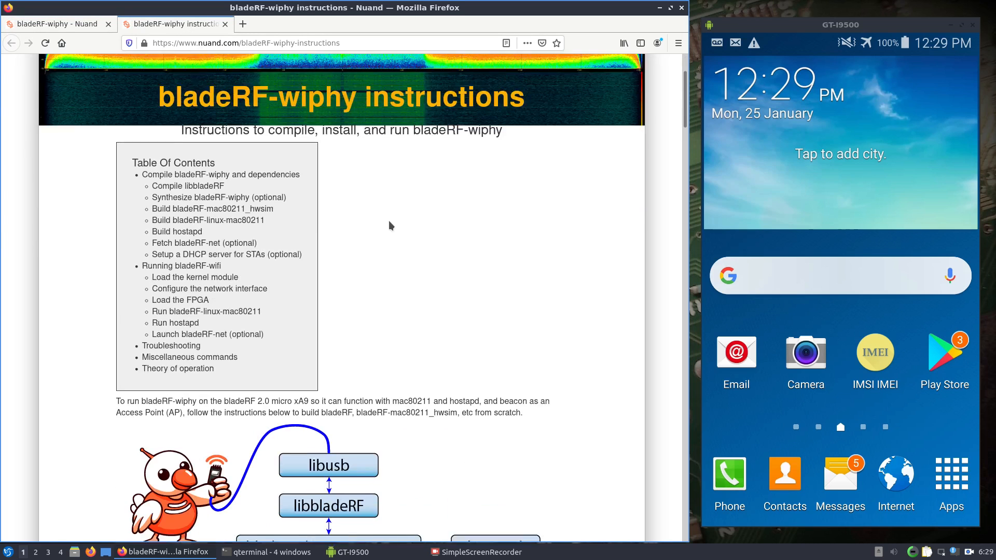
{"action": "scroll", "scroll_direction": "down", "scroll_amount": 3}
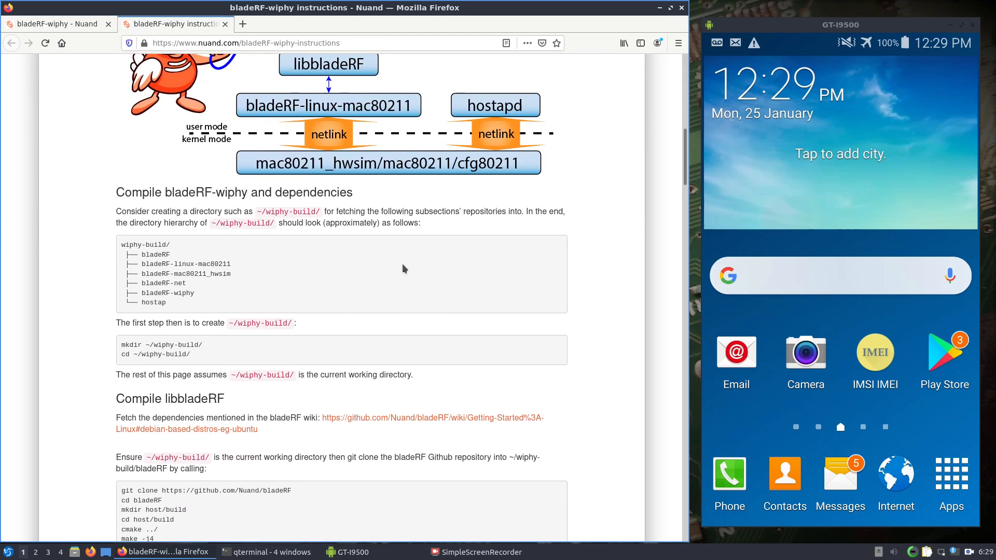
{"action": "scroll", "scroll_direction": "down", "scroll_amount": 3}
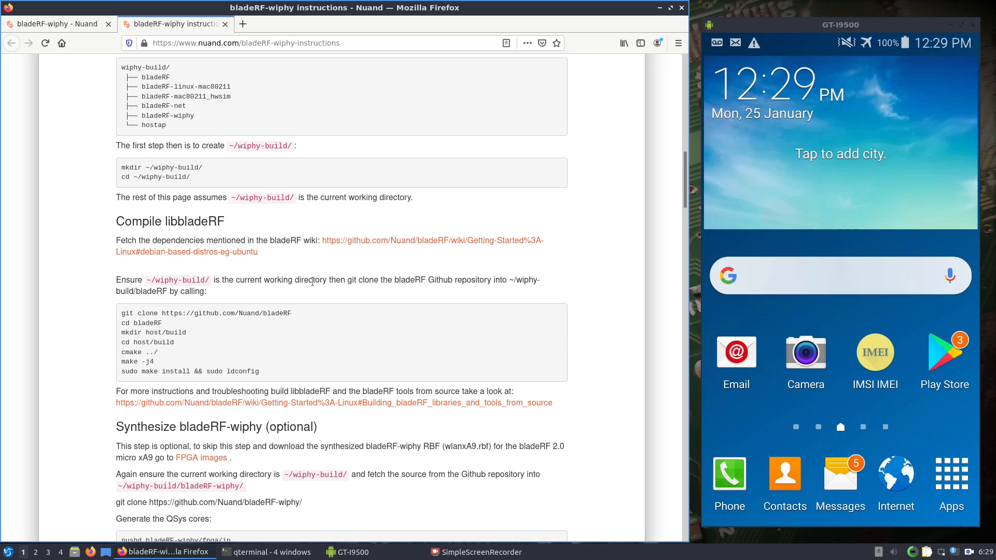
{"action": "scroll", "scroll_direction": "down", "scroll_amount": 3}
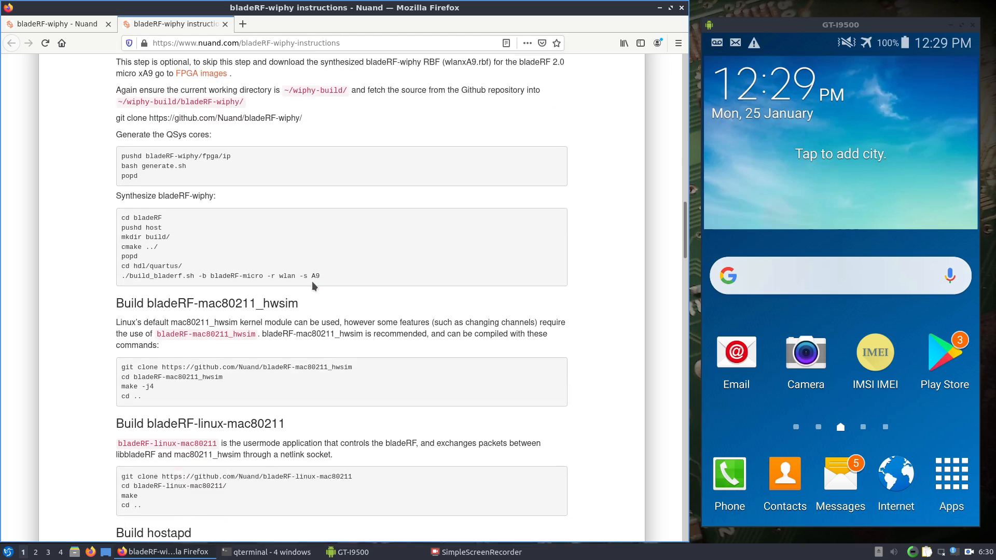
{"action": "scroll", "scroll_direction": "down", "scroll_amount": 3}
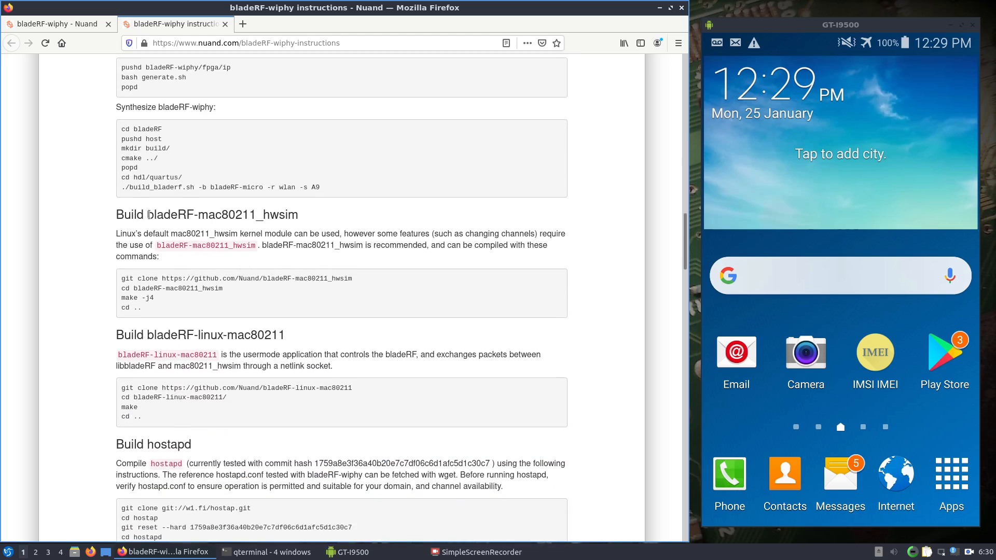
Step: Select the bladeRF-mac80211_hwsim heading name and keep reading down the build steps
{"action": "double_click", "coordinate": [221, 215]}
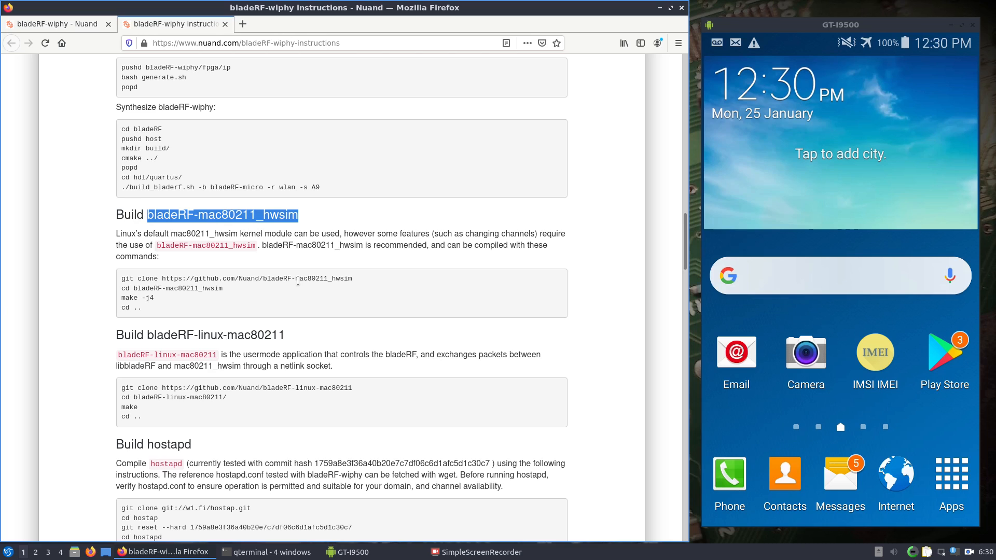
{"action": "mouse_move", "coordinate": [137, 277]}
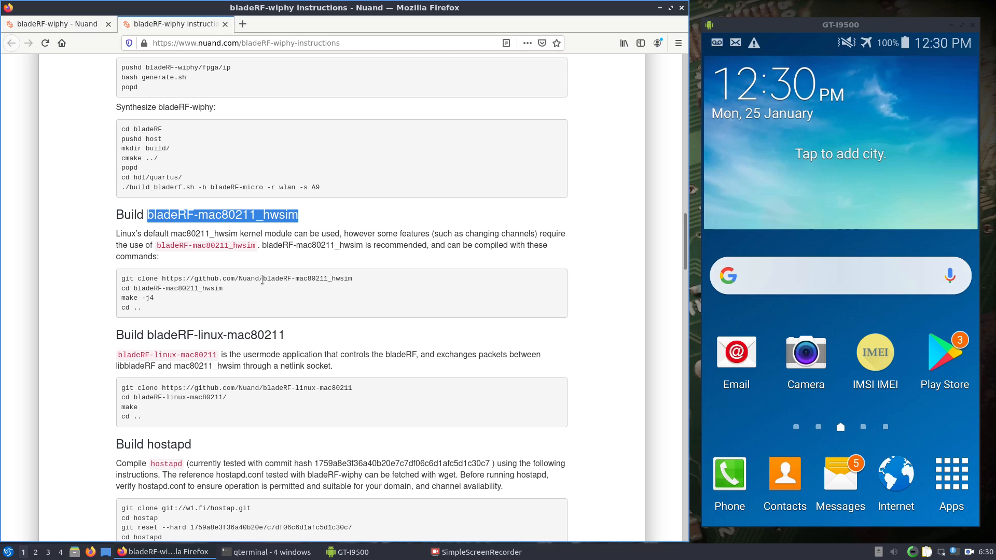
{"action": "mouse_move", "coordinate": [180, 302]}
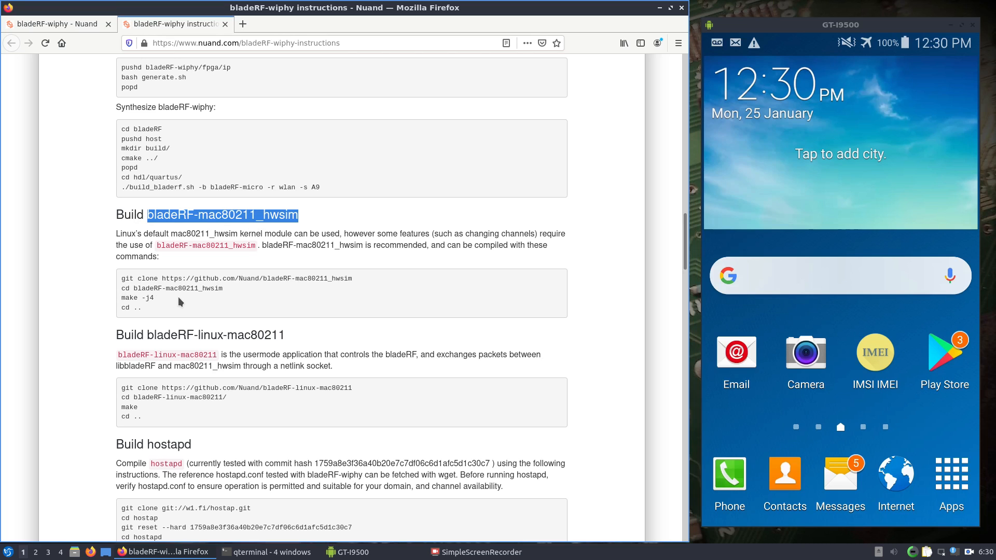
{"action": "mouse_move", "coordinate": [195, 303]}
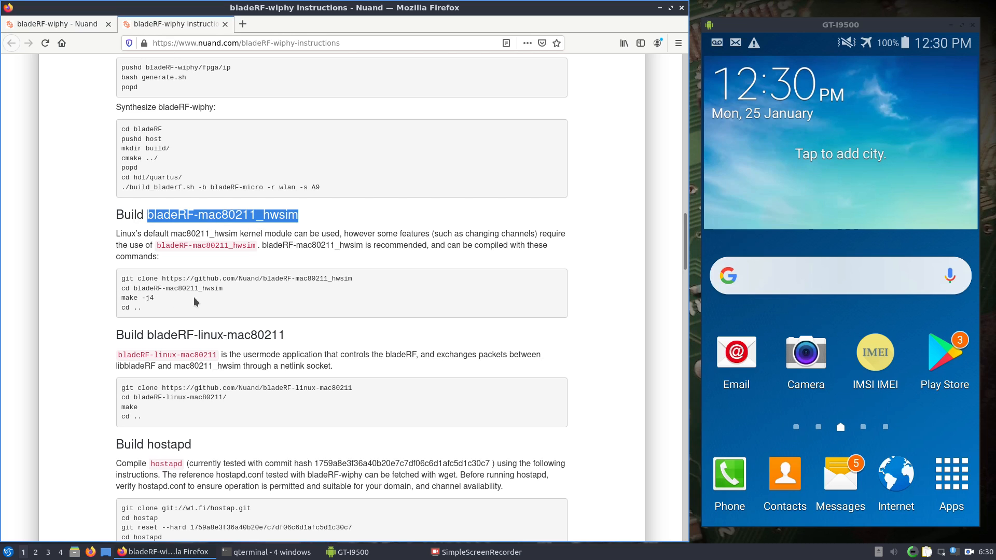
{"action": "scroll", "scroll_direction": "down", "scroll_amount": 3}
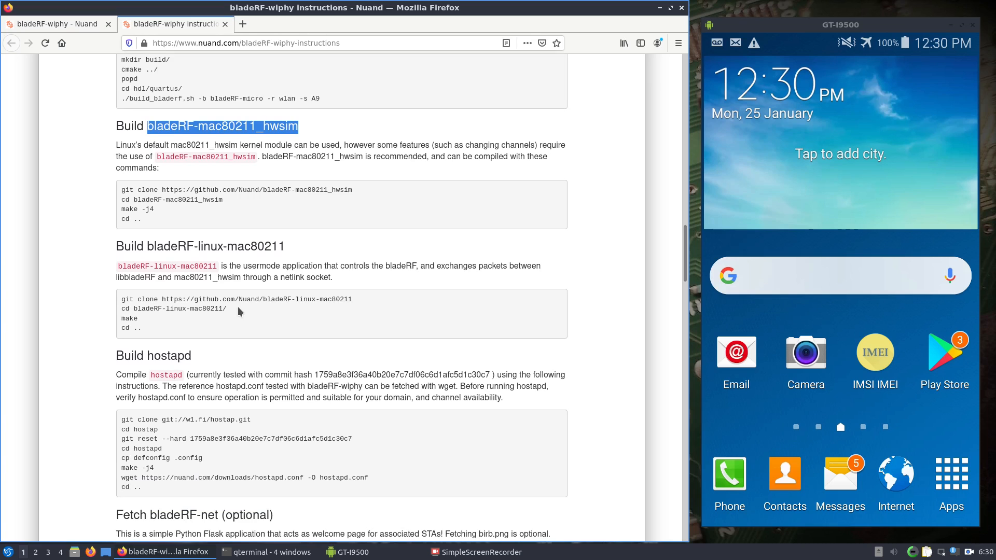
{"action": "scroll", "scroll_direction": "down", "scroll_amount": 3}
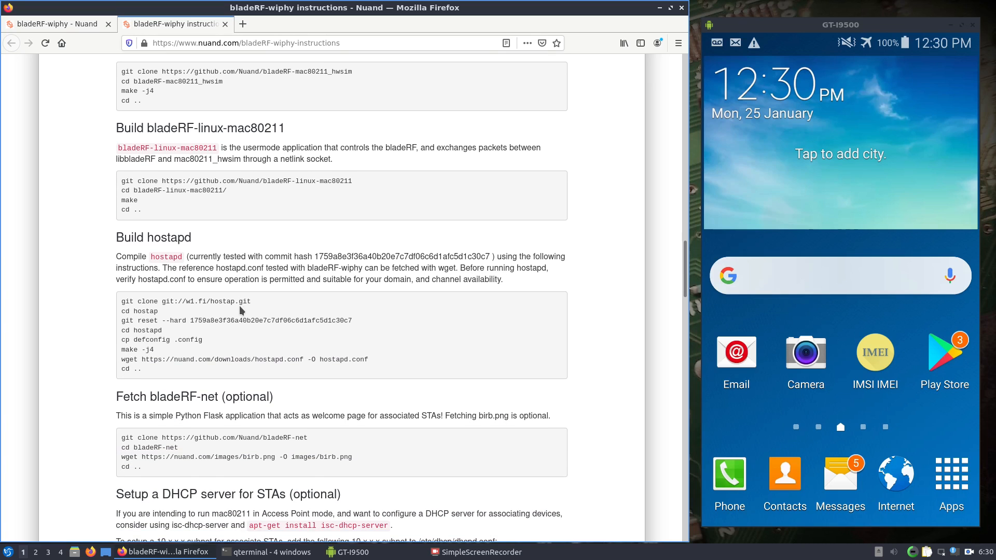
{"action": "scroll", "scroll_direction": "down", "scroll_amount": 3}
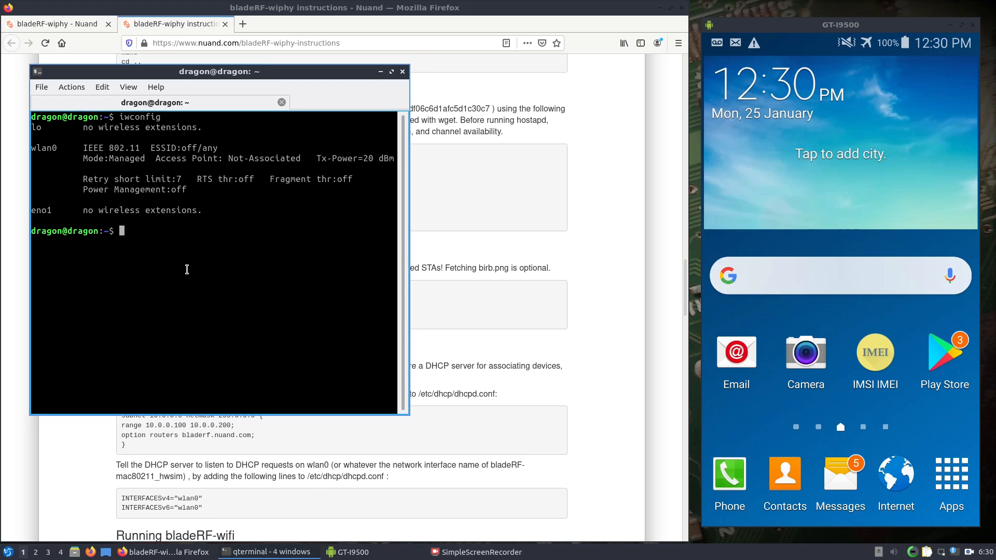
{"action": "mouse_move", "coordinate": [108, 172]}
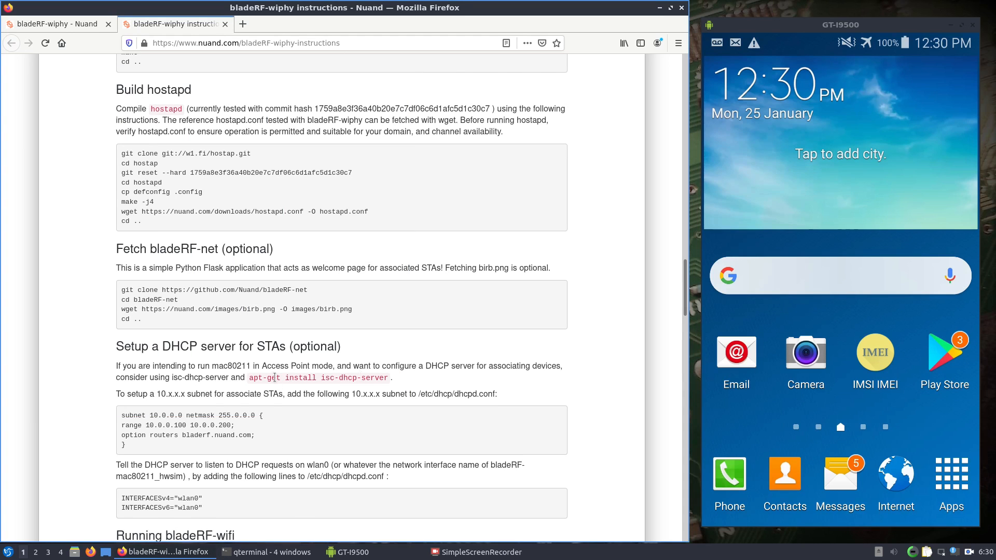
Step: Scroll down to the 'Setup a DHCP server for STAs' section
{"action": "scroll", "scroll_direction": "down", "scroll_amount": 3}
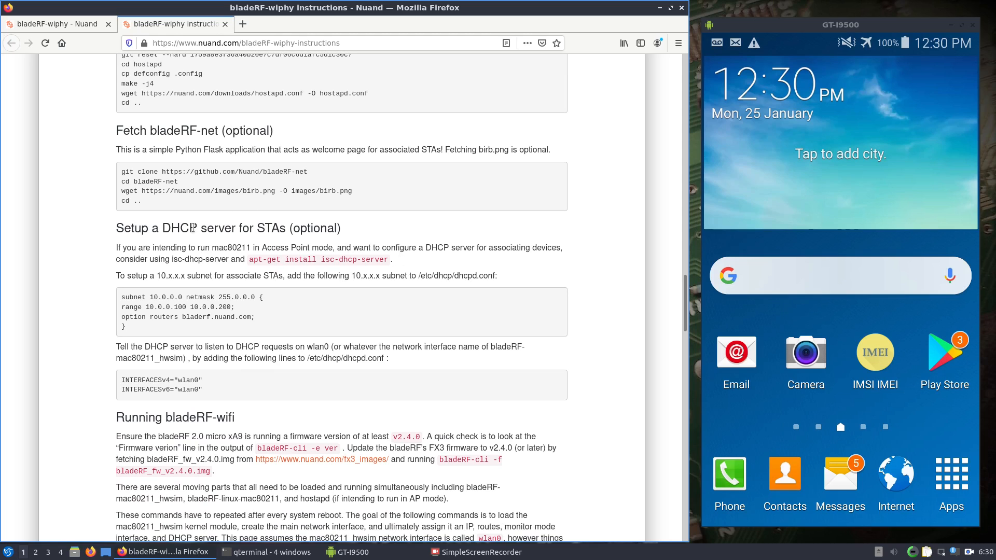
{"action": "mouse_move", "coordinate": [390, 258]}
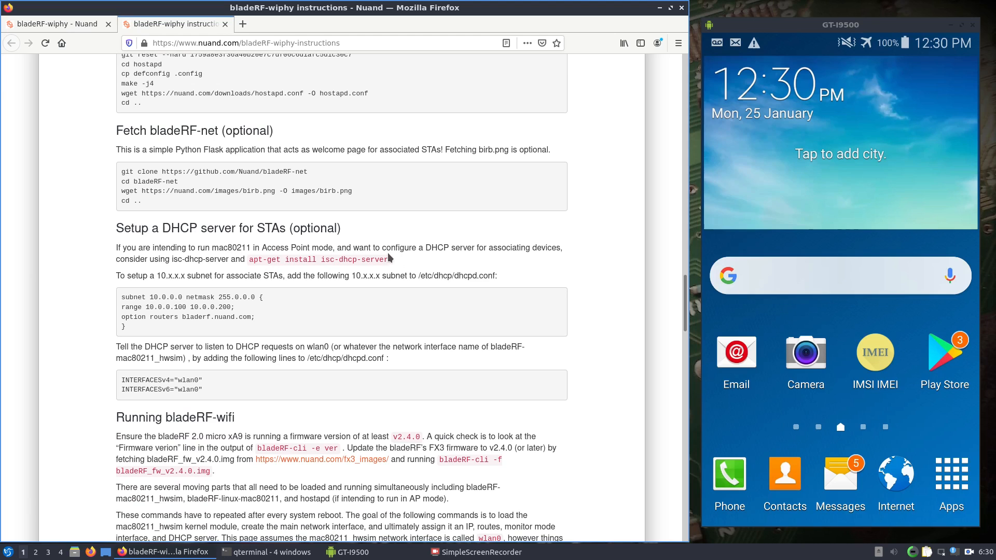
{"action": "mouse_move", "coordinate": [391, 271]}
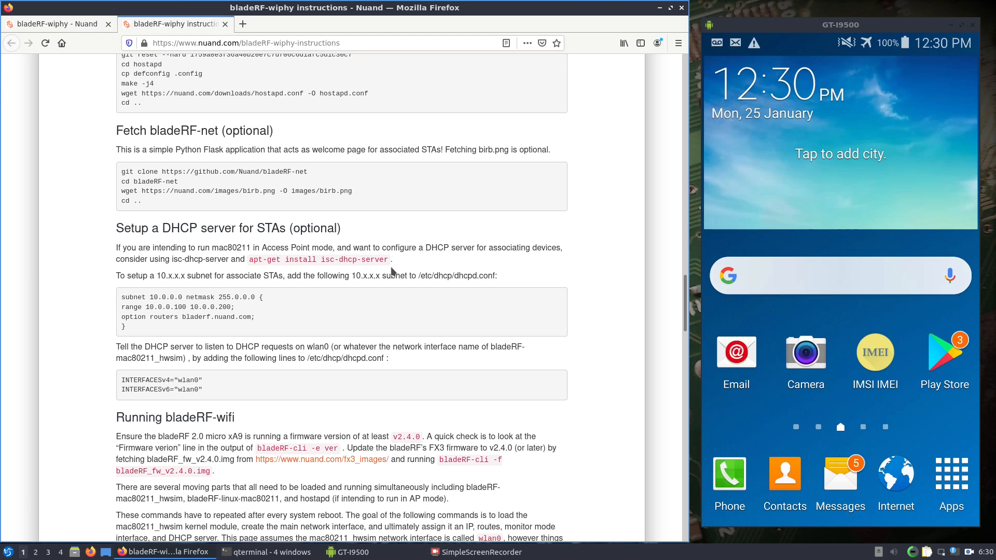
{"action": "mouse_move", "coordinate": [396, 262]}
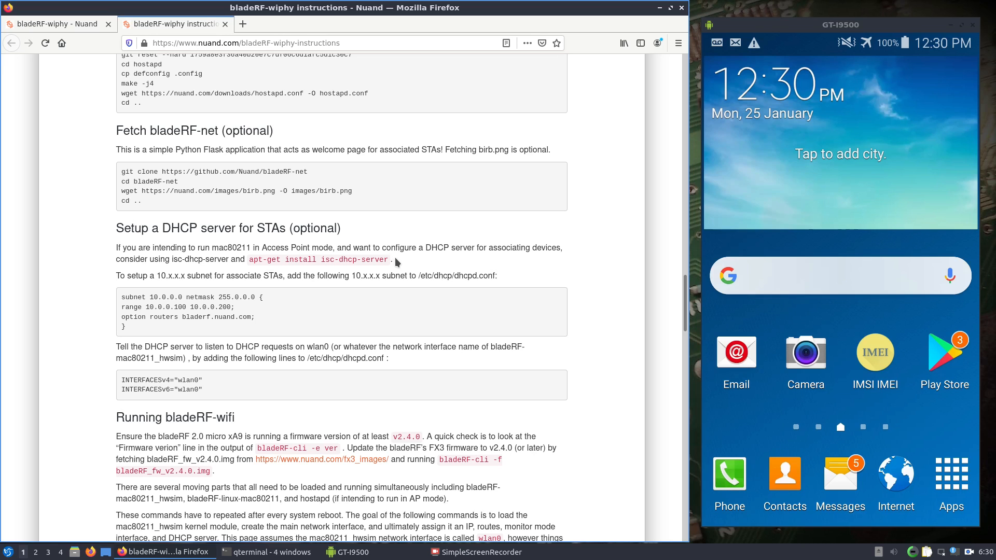
{"action": "mouse_move", "coordinate": [384, 251]}
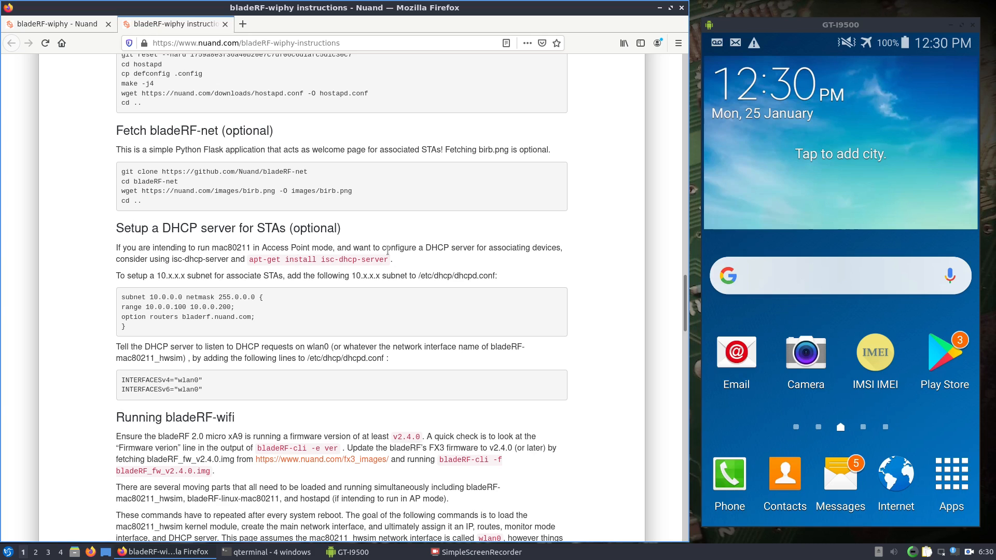
{"action": "mouse_move", "coordinate": [206, 379]}
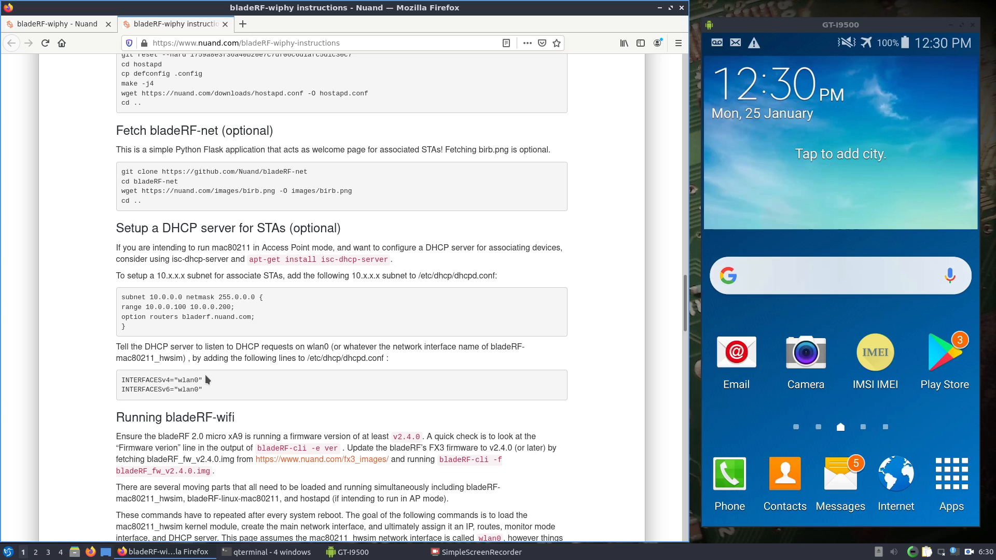
{"action": "mouse_move", "coordinate": [207, 388]}
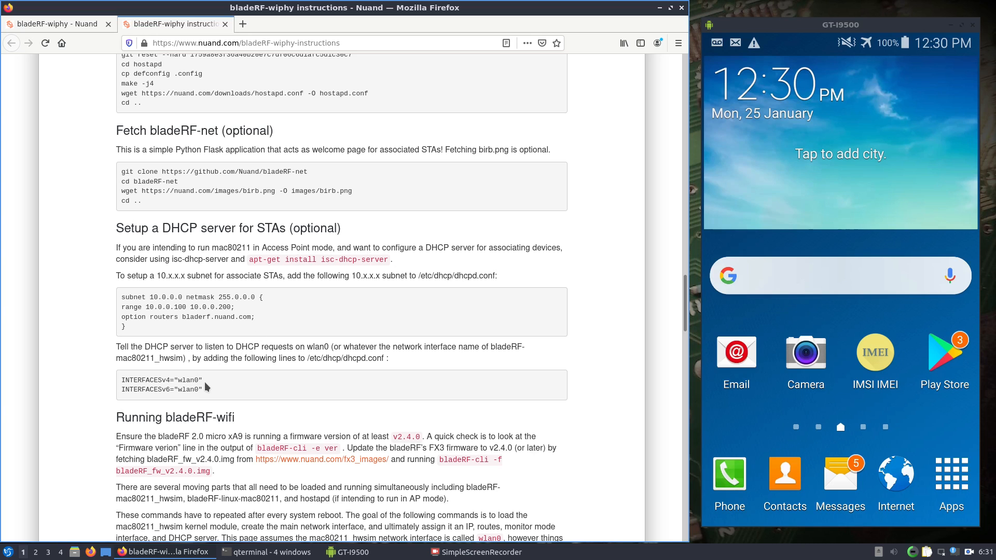
Step: Scroll to the 'Load the kernel module' and 'Configure the network interface' sections
{"action": "scroll", "scroll_direction": "down", "scroll_amount": 3}
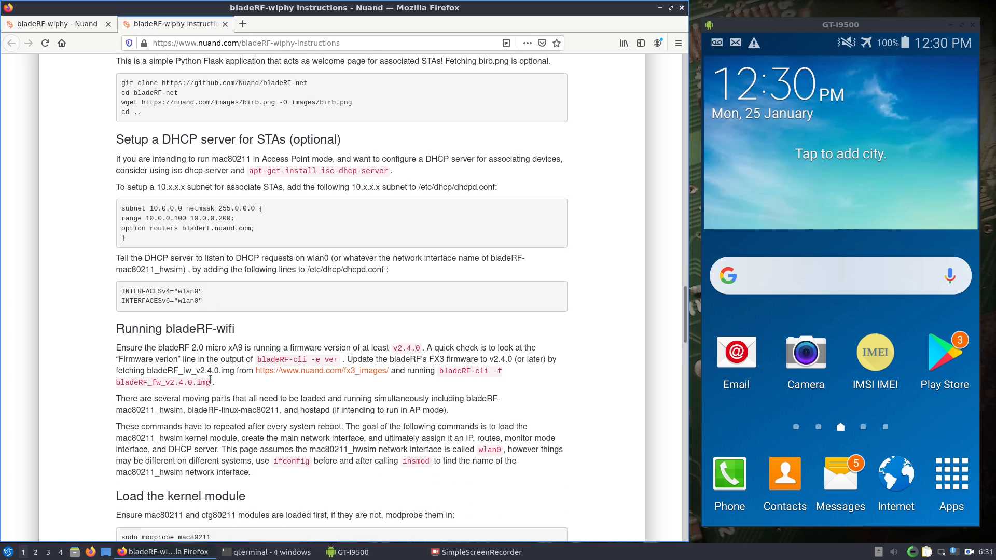
{"action": "scroll", "scroll_direction": "down", "scroll_amount": 3}
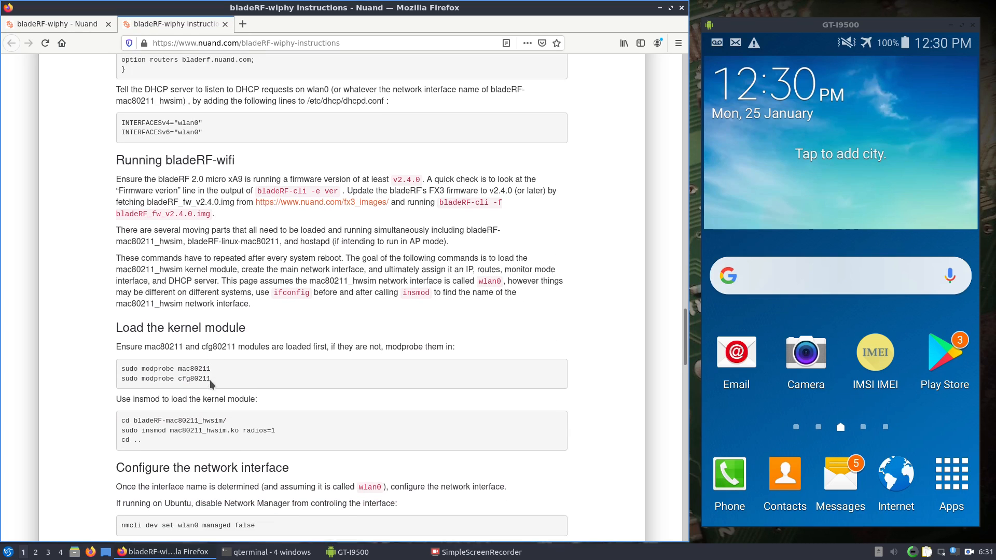
{"action": "scroll", "scroll_direction": "down", "scroll_amount": 3}
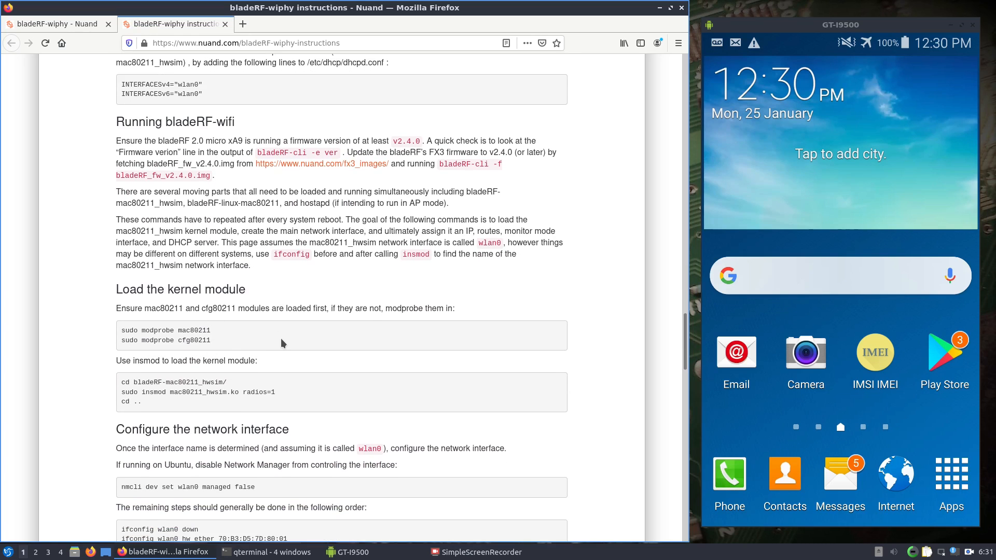
{"action": "scroll", "scroll_direction": "down", "scroll_amount": 3}
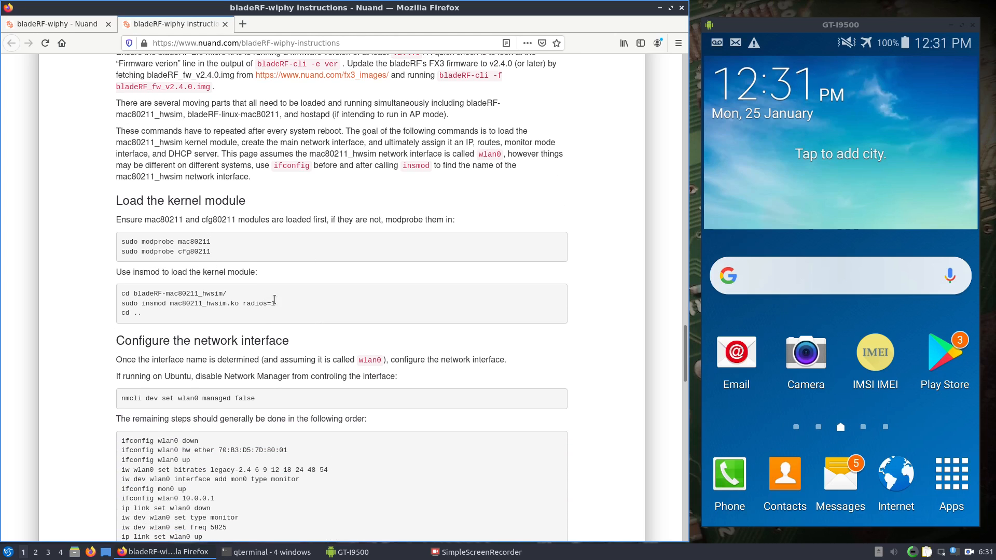
{"action": "scroll", "scroll_direction": "down", "scroll_amount": 3}
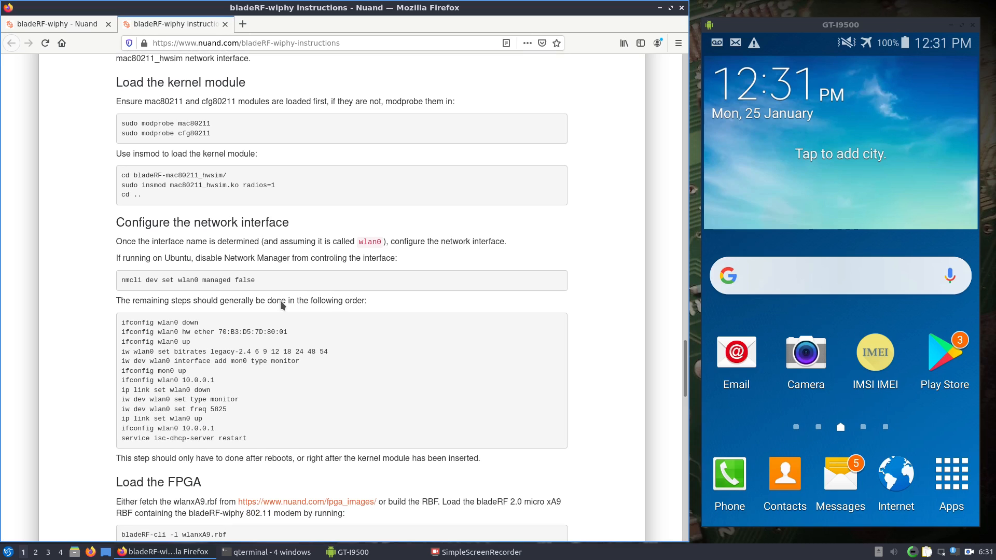
{"action": "mouse_move", "coordinate": [225, 311]}
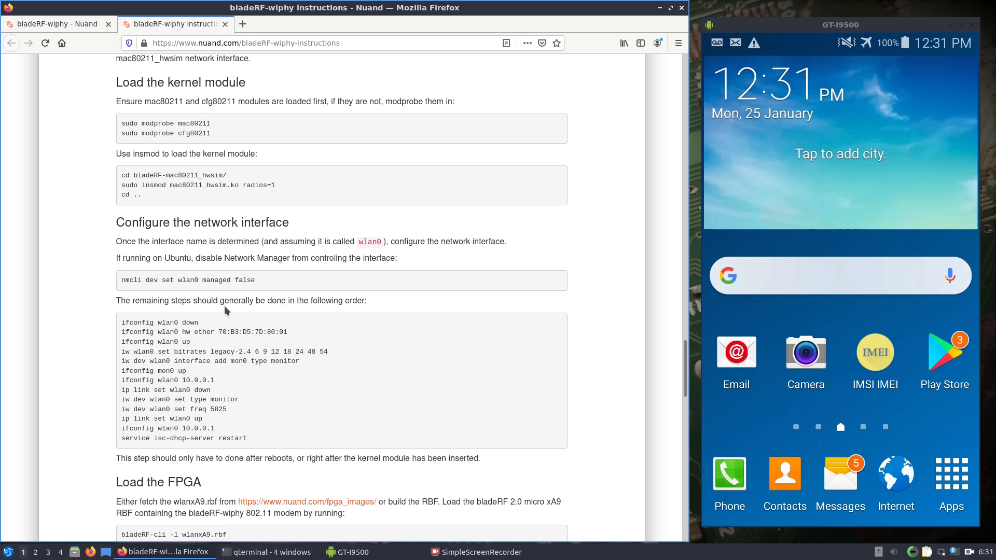
{"action": "mouse_move", "coordinate": [198, 280]}
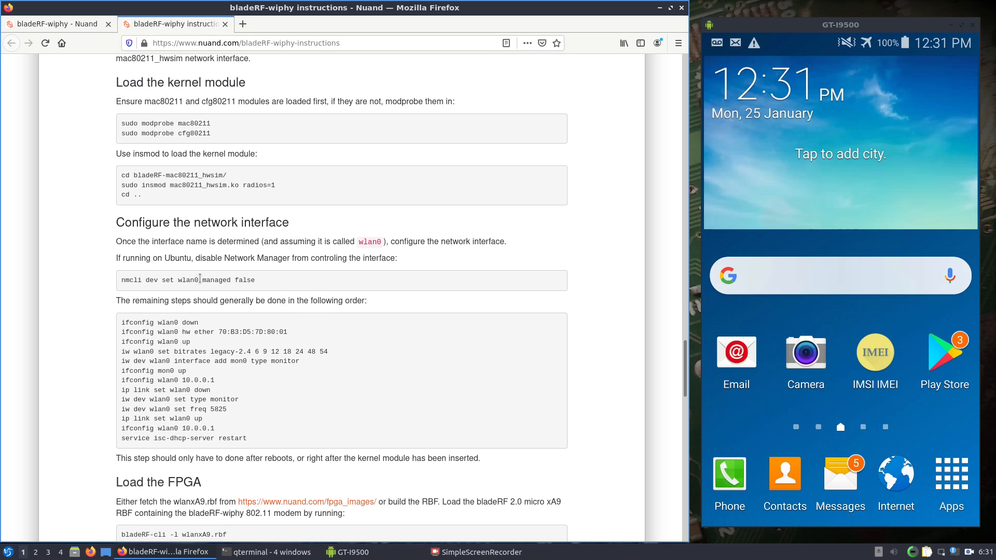
{"action": "mouse_move", "coordinate": [267, 516]}
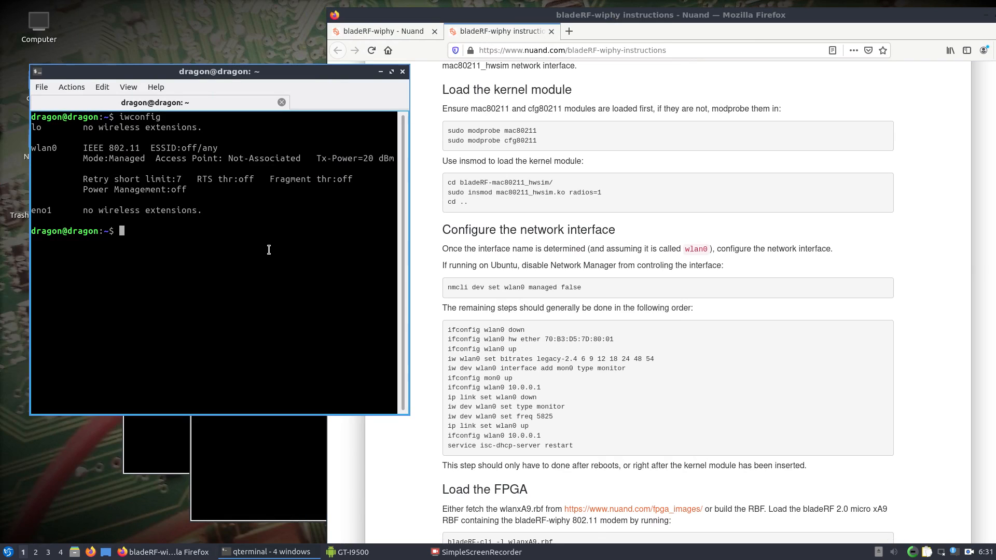
Step: Change into /usr/src/wiphy-build/bladeRF-mac80211_hwsim
{"action": "type", "text": "cd /usr/src/"}
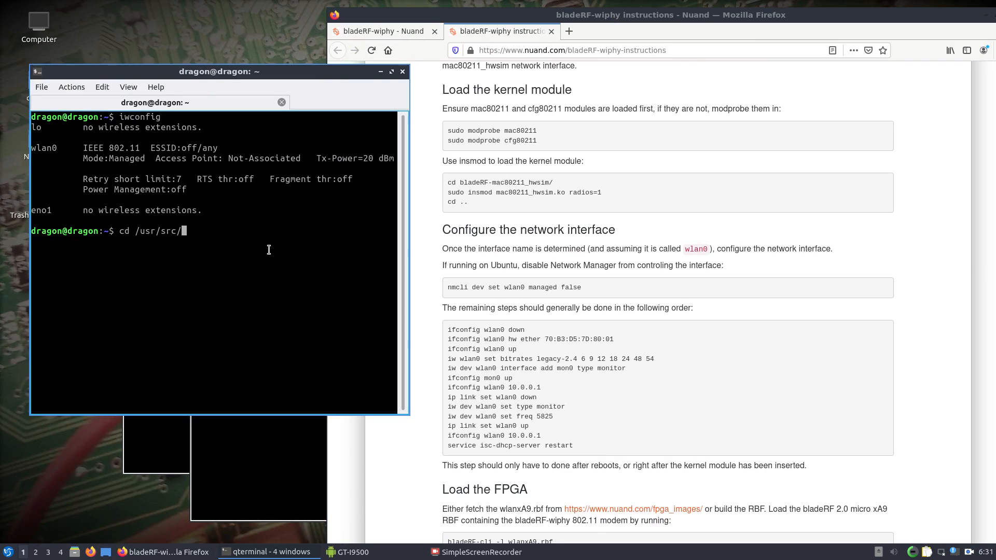
{"action": "key", "text": "Return"}
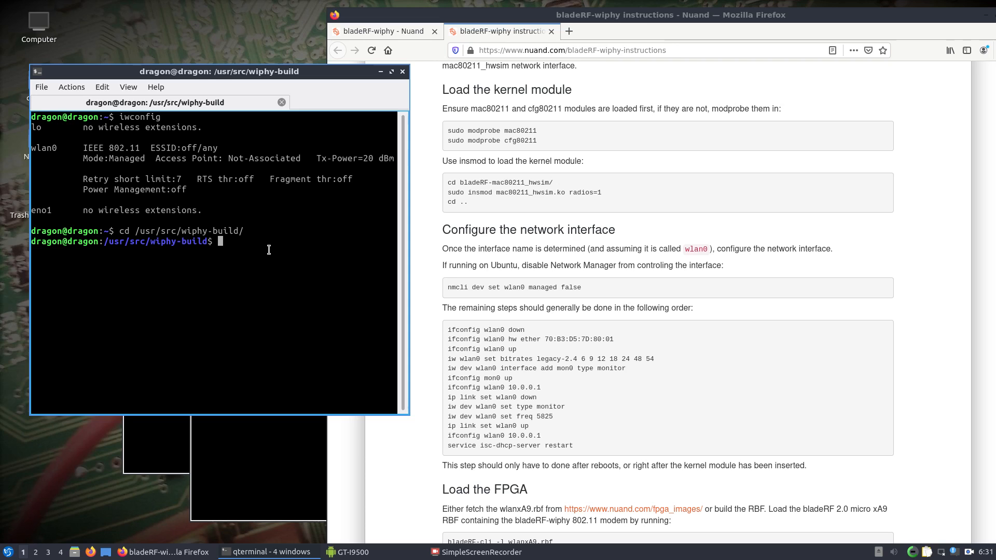
{"action": "type", "text": "cd m"}
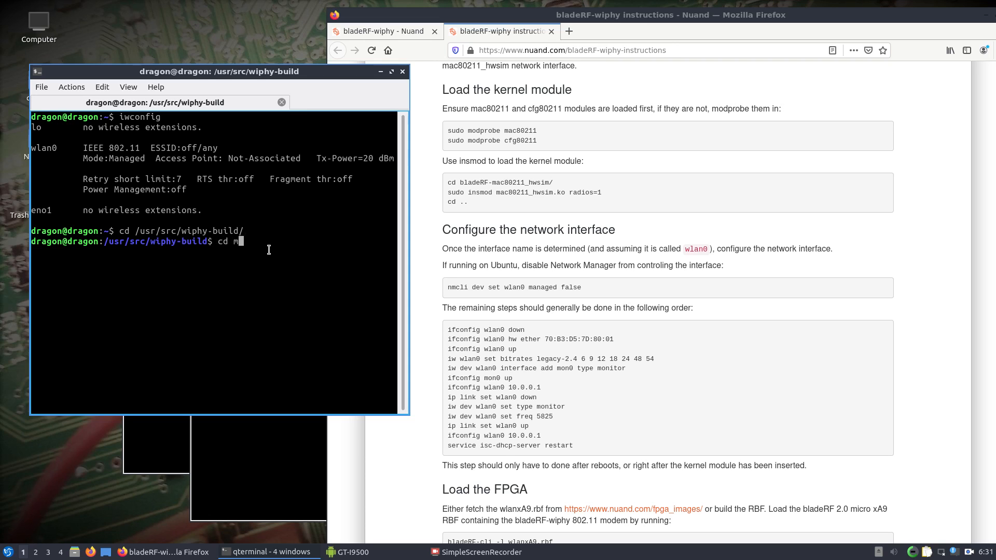
{"action": "type", "text": "l"}
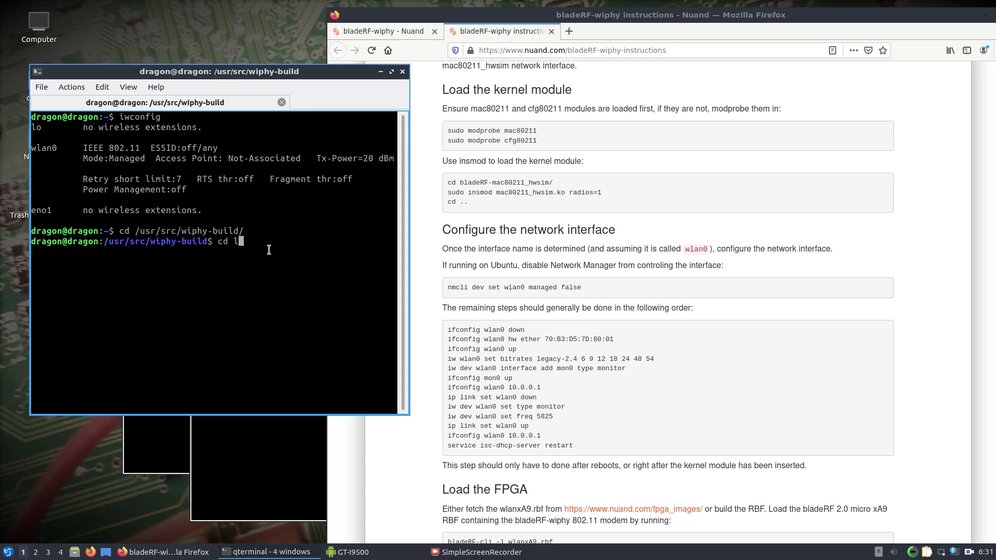
{"action": "key", "text": "Backspace"}
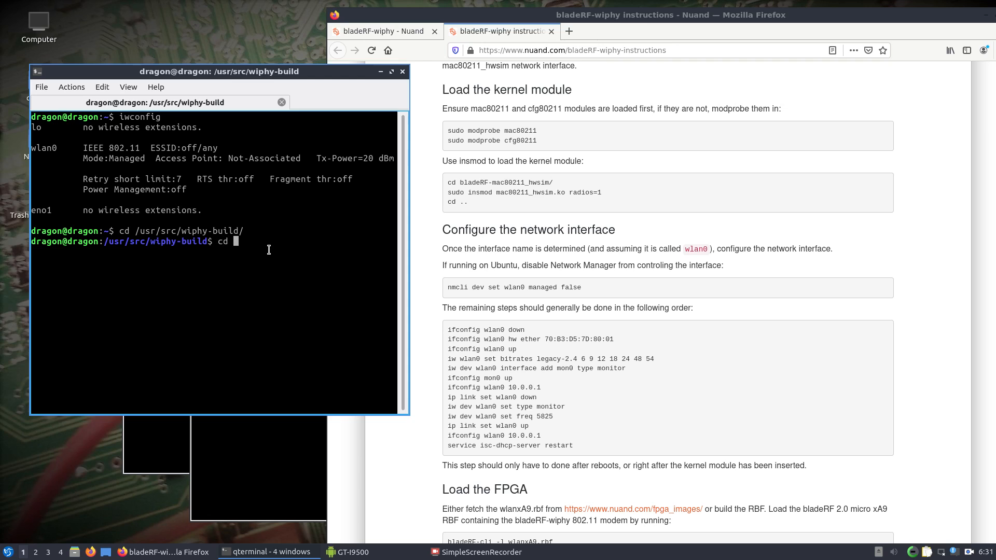
{"action": "type", "text": "bladeRF-mac80211_hwsim/"}
{"action": "type", "text": "sud"}
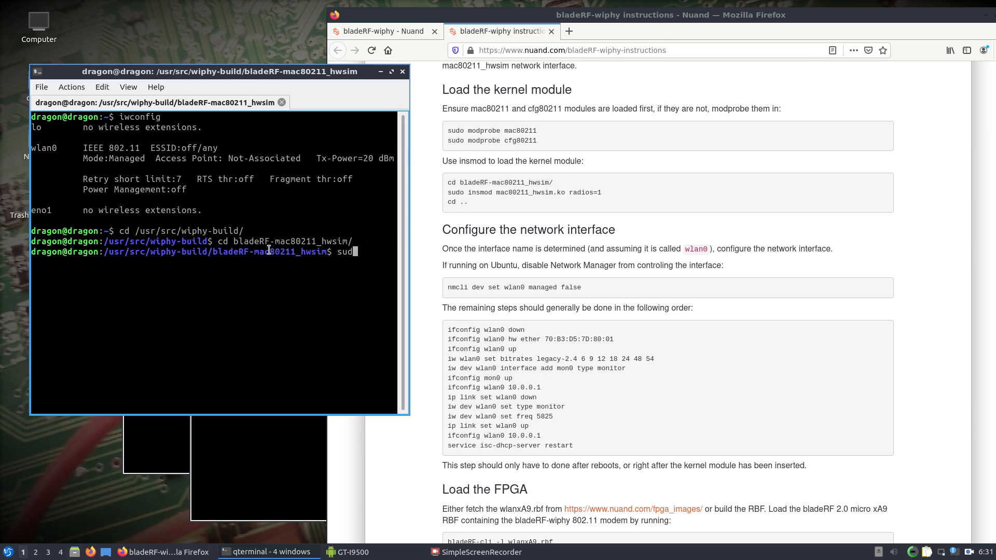
Step: Load mac80211_hwsim.ko with radios=1 using sudo insmod and enter the password
{"action": "type", "text": "insmod"}
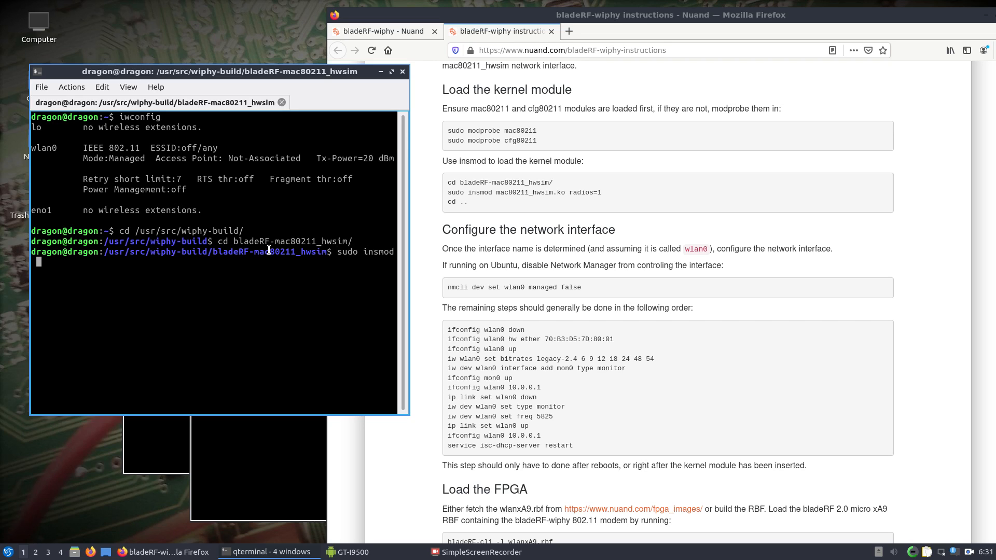
{"action": "type", "text": "mac80211_hwsim.ko"}
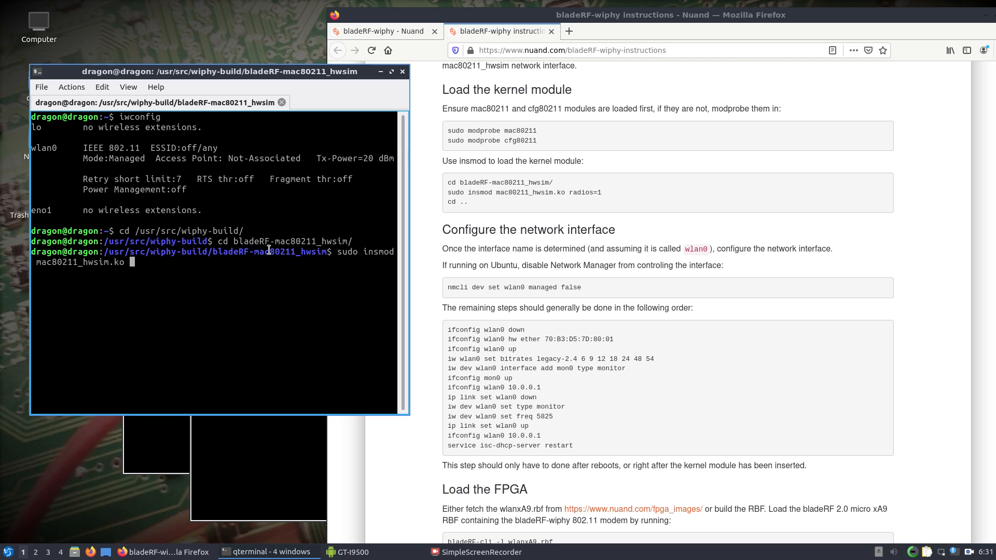
{"action": "type", "text": "radios"}
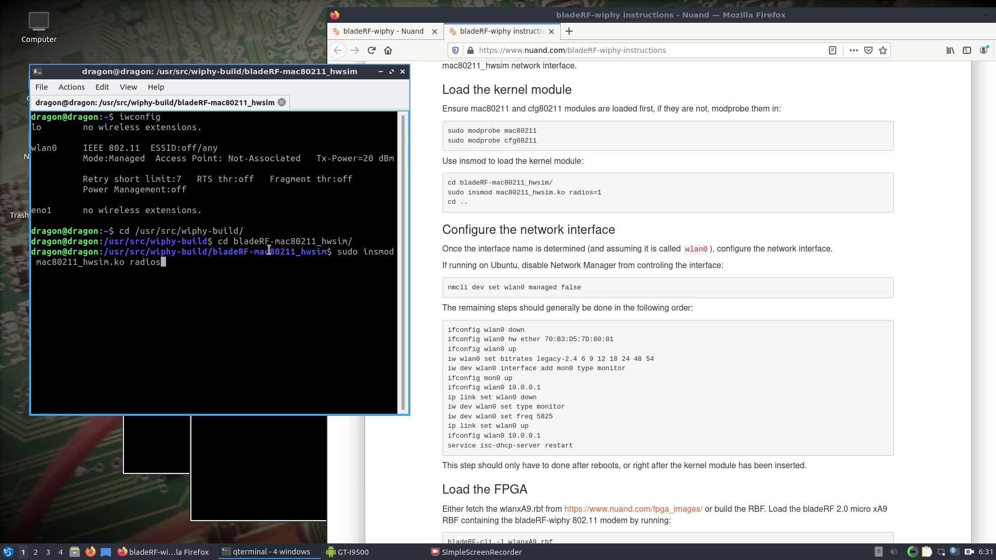
{"action": "key", "text": "Return"}
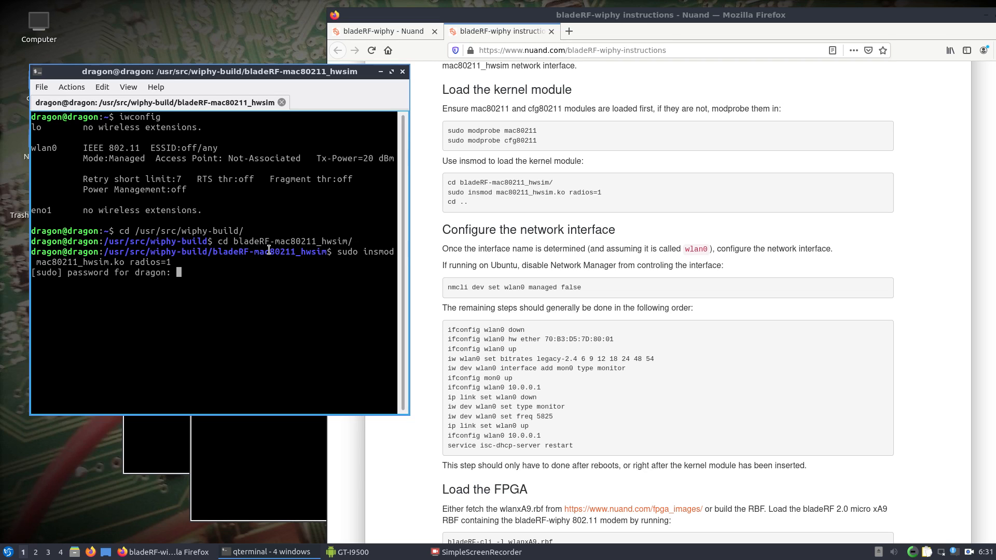
{"action": "key", "text": "Return"}
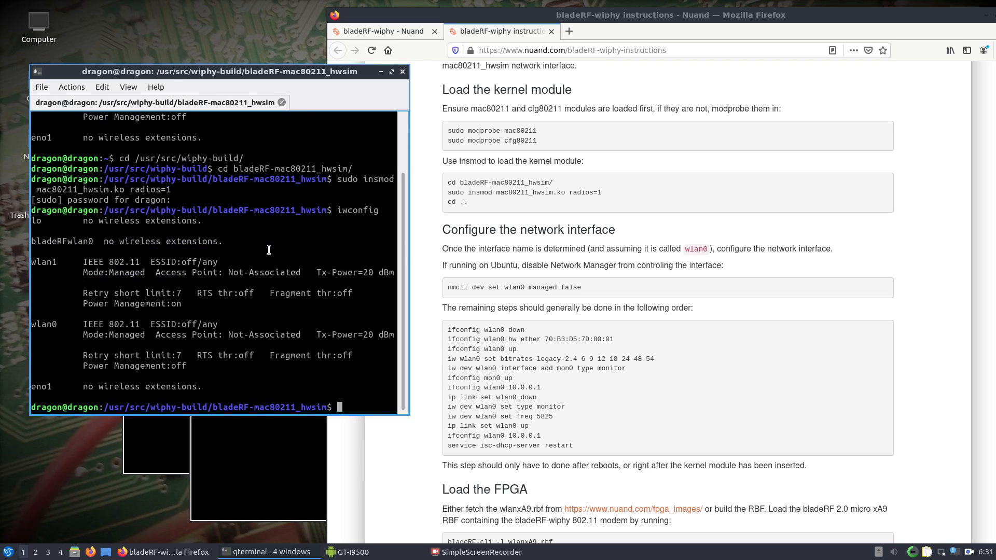
{"action": "mouse_move", "coordinate": [73, 243]}
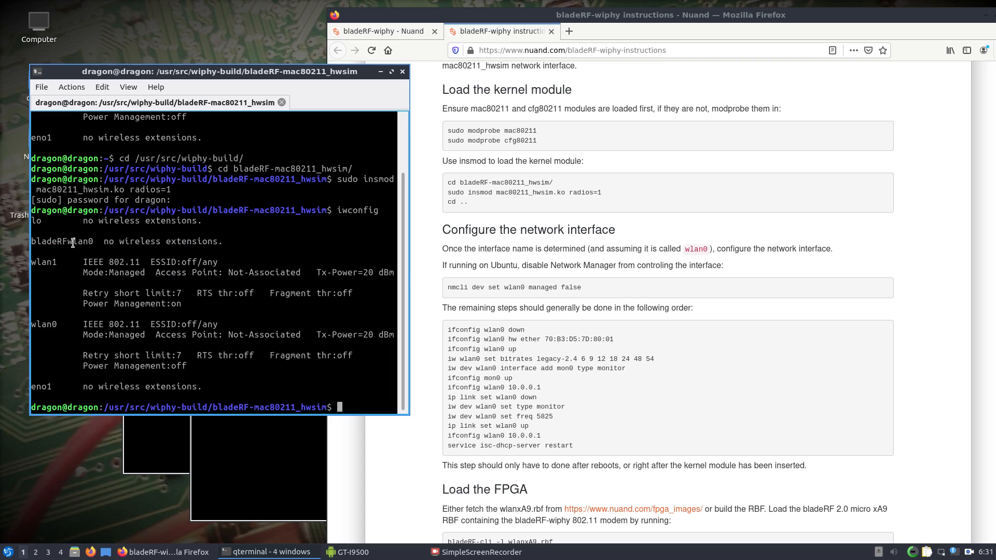
{"action": "mouse_move", "coordinate": [420, 342]}
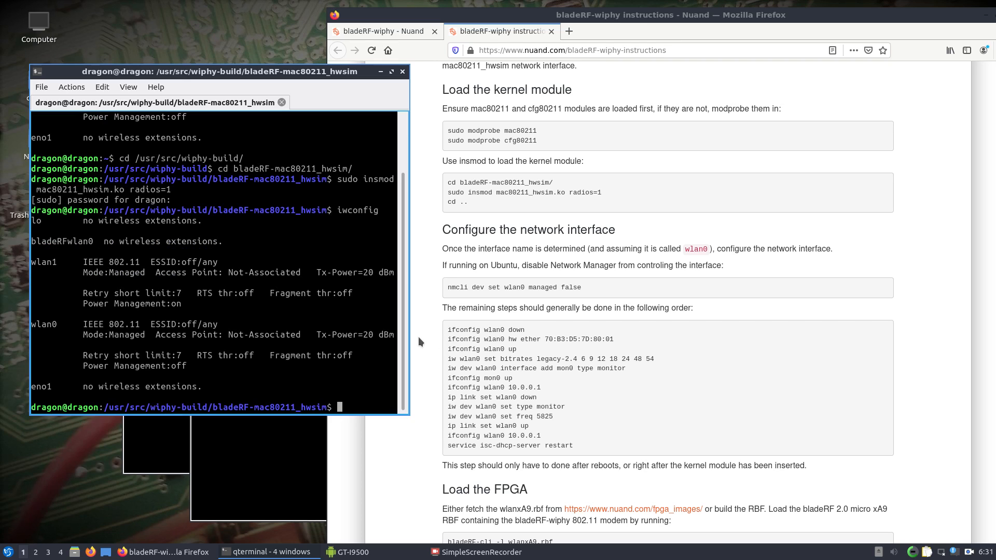
{"action": "mouse_move", "coordinate": [293, 305]}
{"action": "type", "text": "ls"}
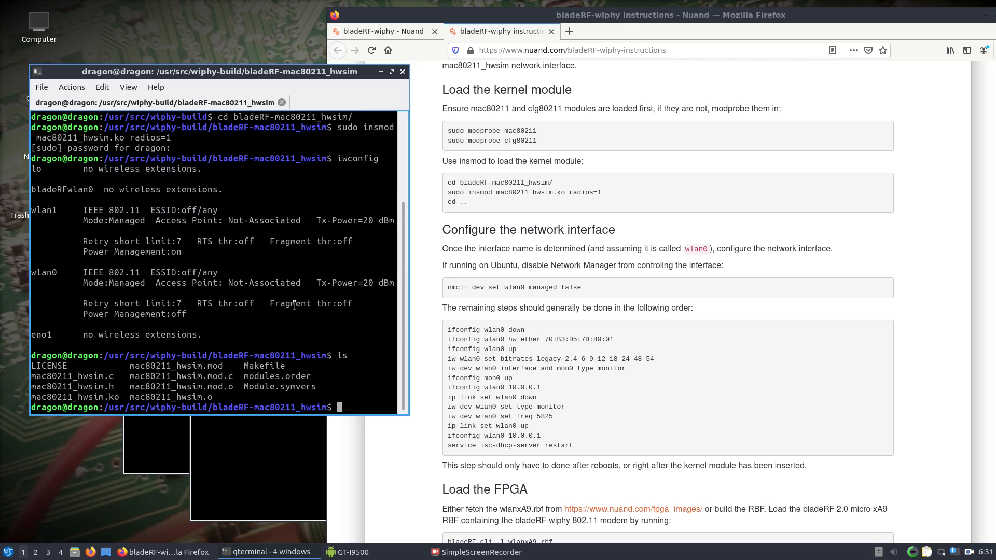
Step: Go up to the wiphy-build folder and start a nano command for setup.sh
{"action": "type", "text": "cd .."}
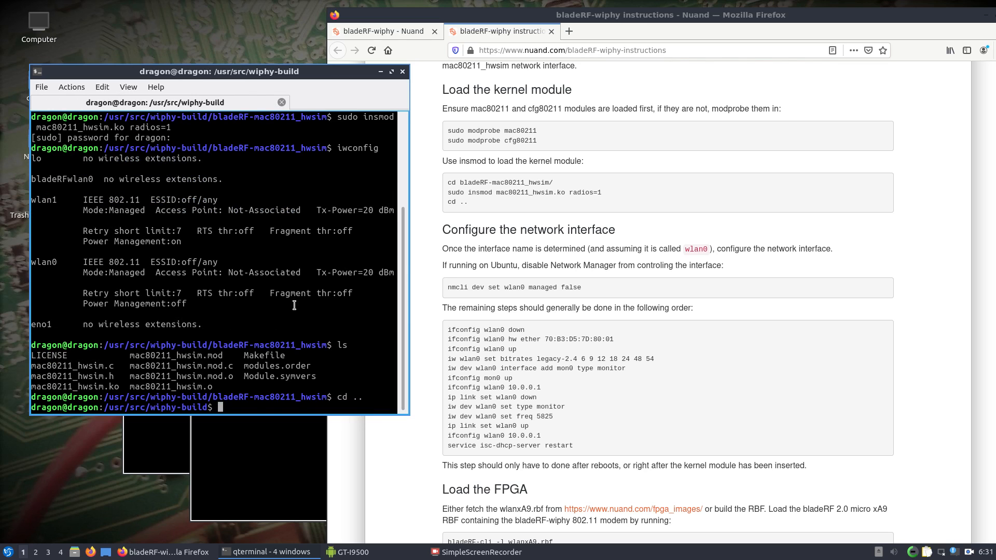
{"action": "type", "text": "nano set"}
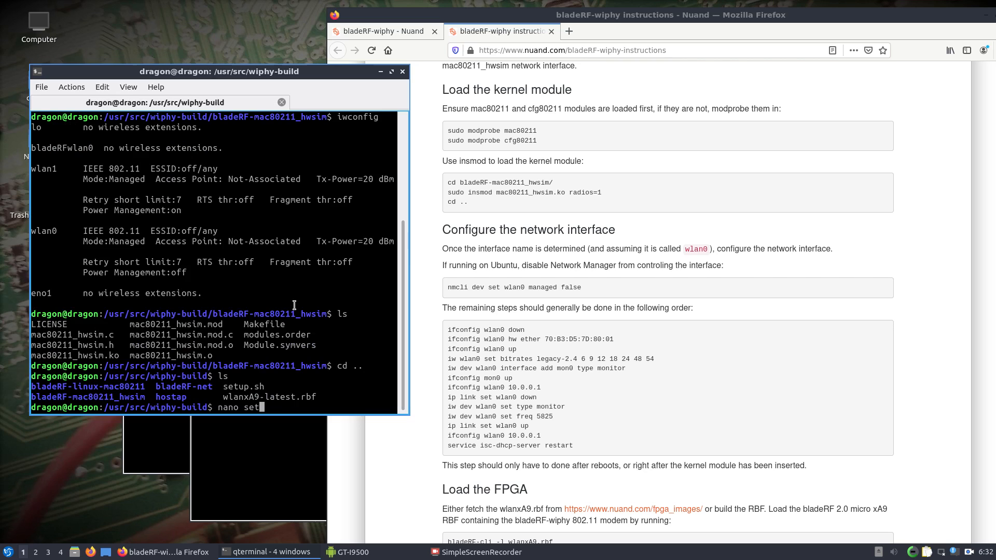
Step: View setup.sh's wlan1 configuration in nano and exit with Ctrl+X
{"action": "key", "text": "Return"}
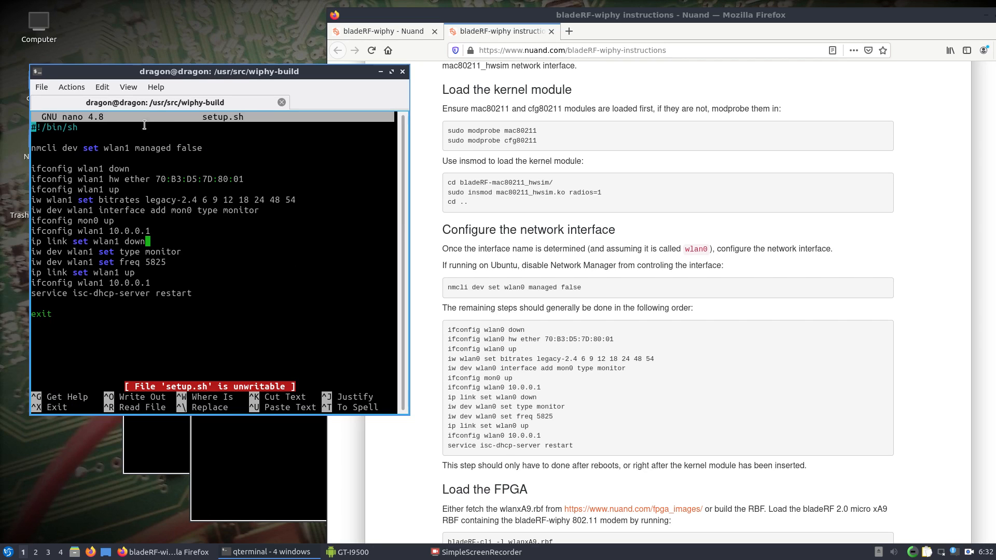
{"action": "mouse_move", "coordinate": [108, 213]}
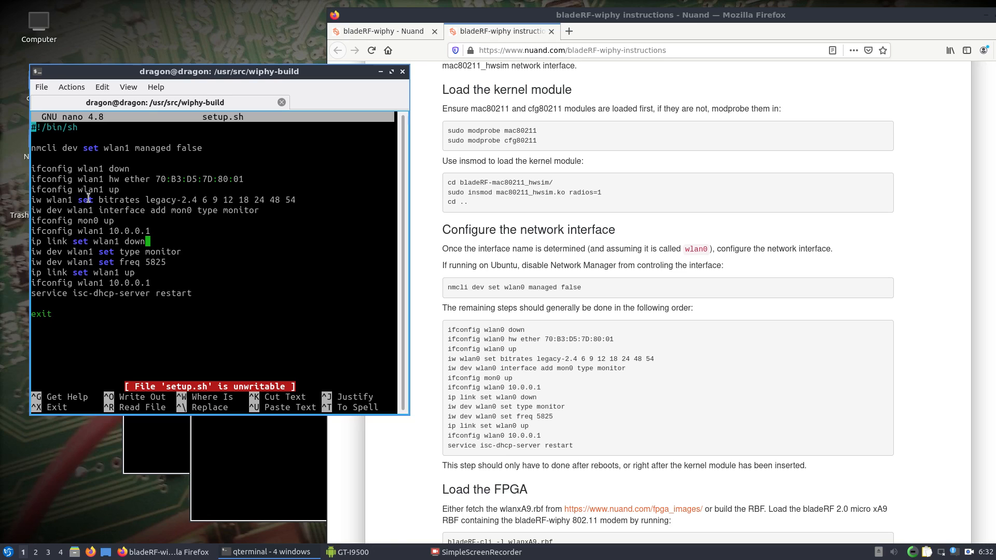
{"action": "key", "text": "ctrl+x"}
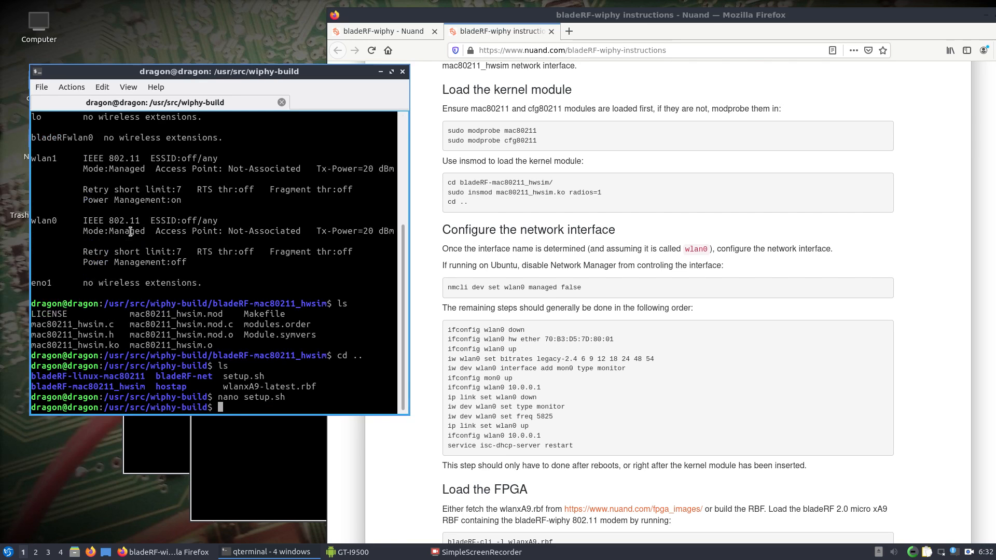
Step: Attempt to run setup.sh as root with 'sudo su setup.sh'
{"action": "type", "text": "sudo su"}
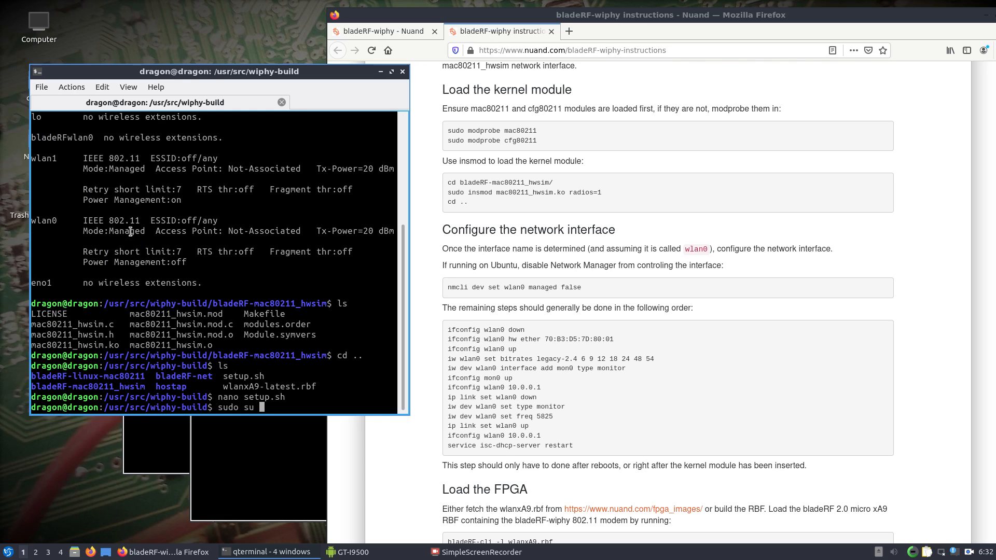
{"action": "key", "text": "Backspace"}
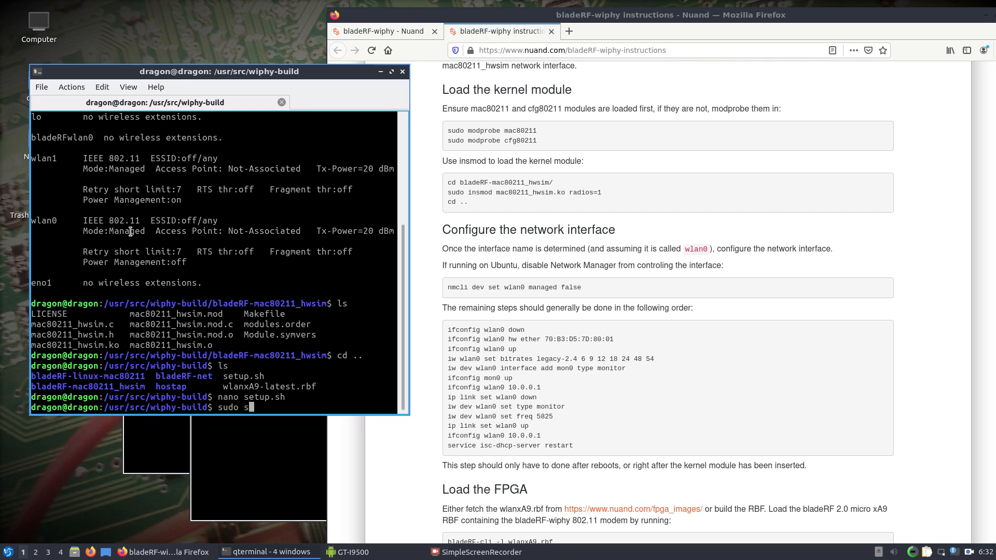
{"action": "type", "text": "u s"}
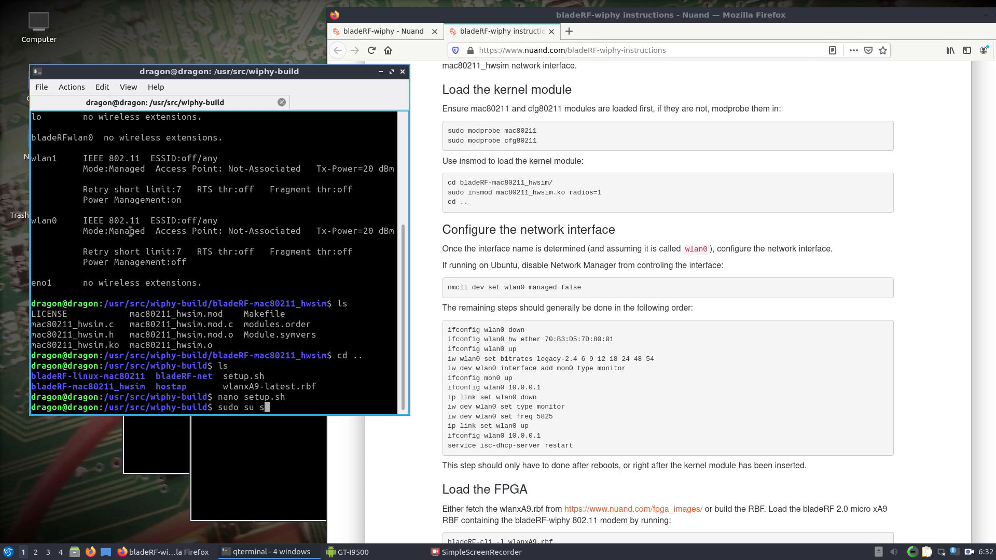
{"action": "key", "text": "Return"}
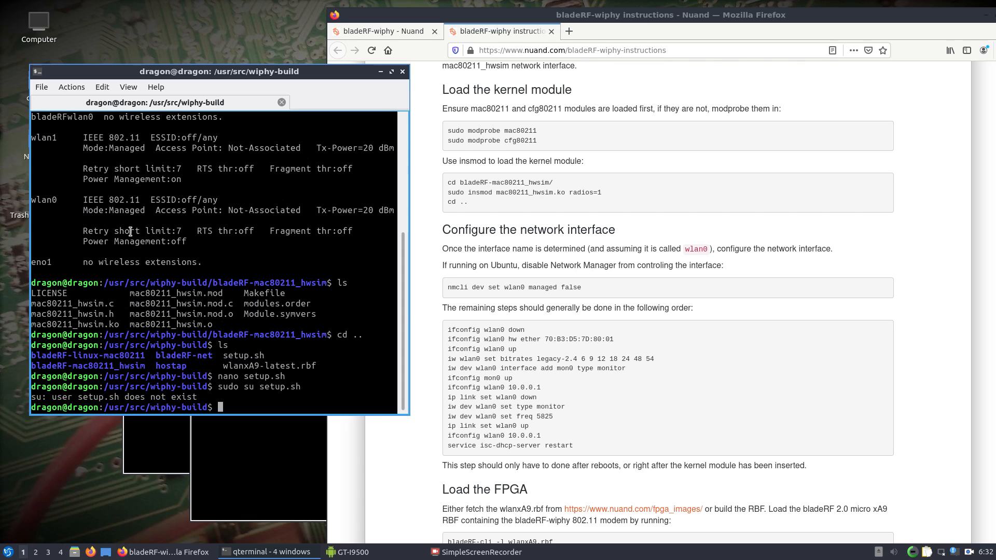
Step: Run setup.sh with 'sudo sh setup.sh' and list the wiphy-build folder
{"action": "type", "text": "sudo s"}
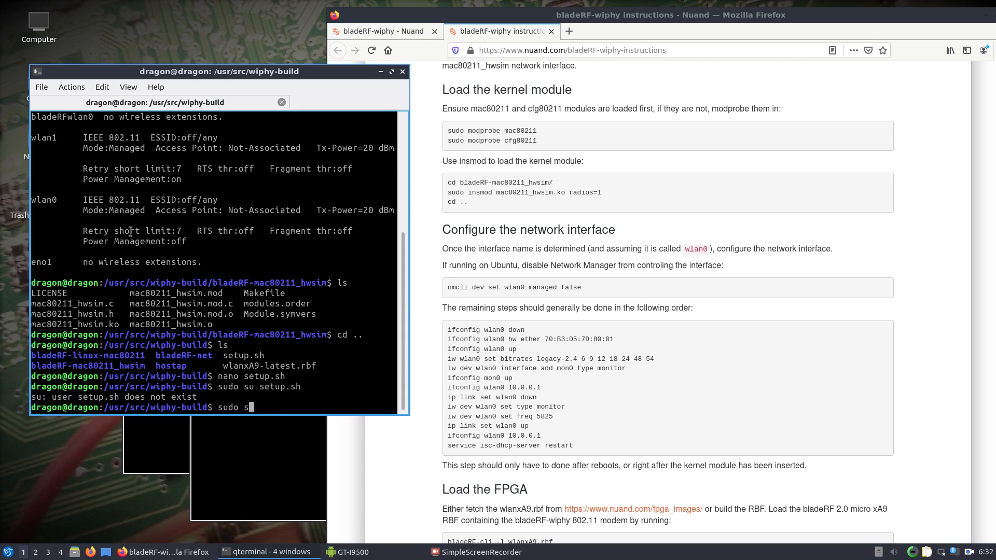
{"action": "key", "text": "Return"}
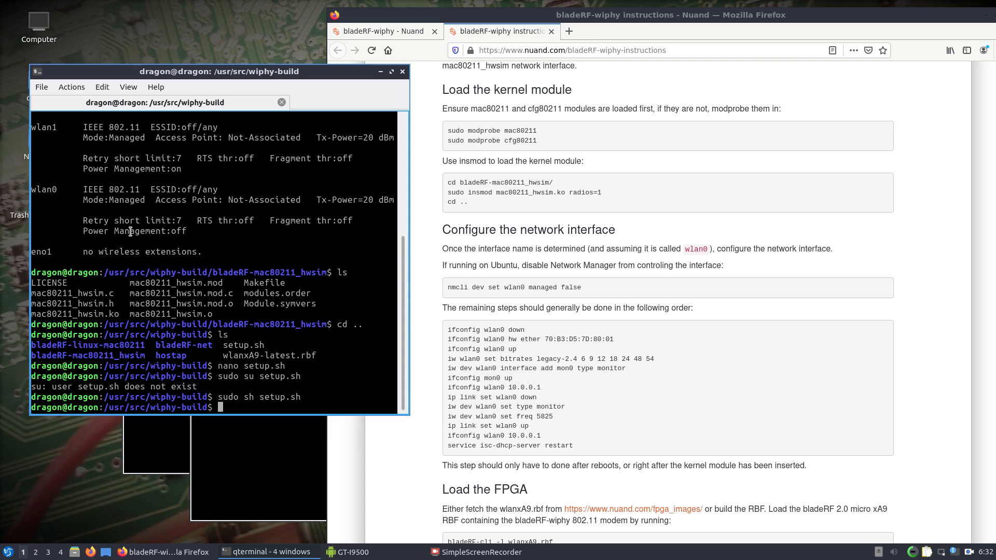
{"action": "mouse_move", "coordinate": [227, 347]}
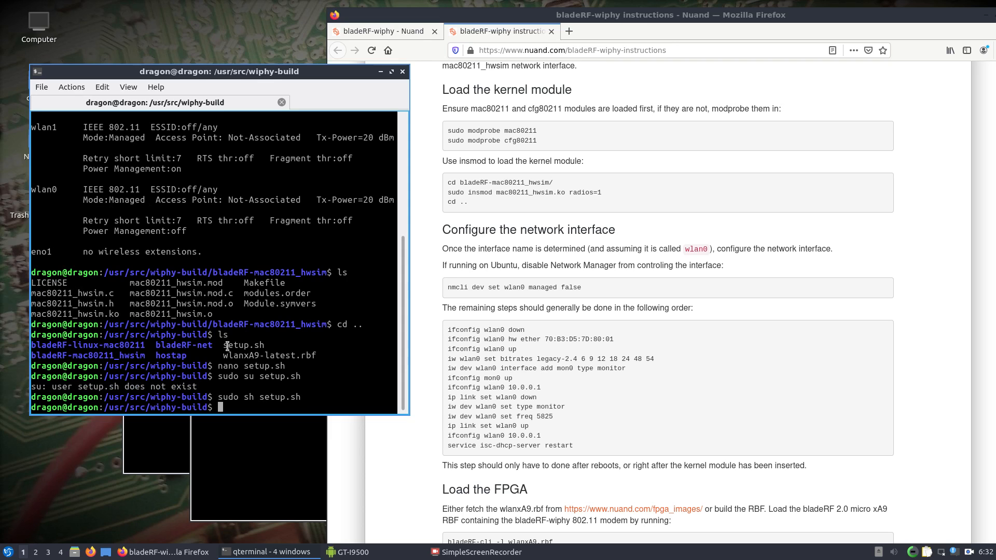
{"action": "key", "text": "Return"}
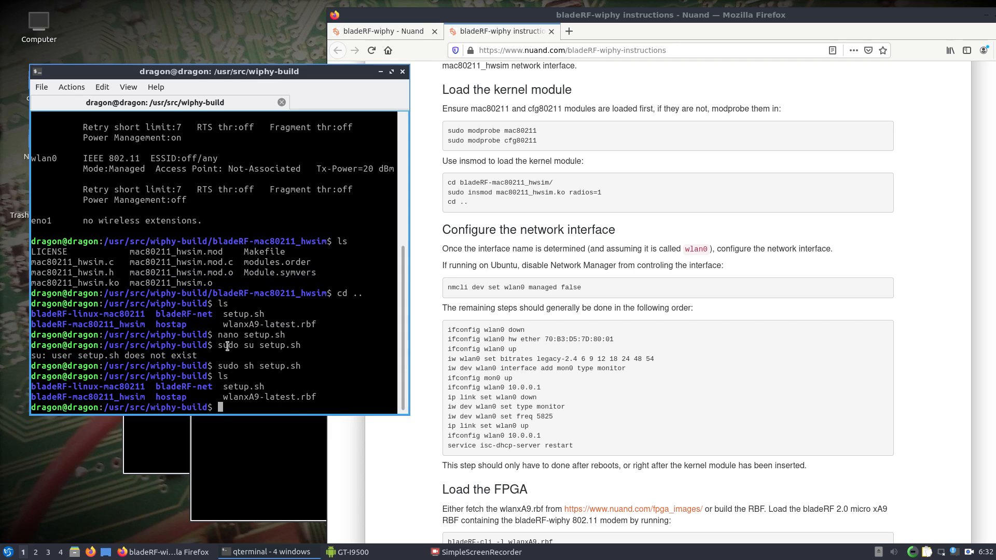
{"action": "type", "text": "bladeRF-cli -l wlanxA9-latest.rbf"}
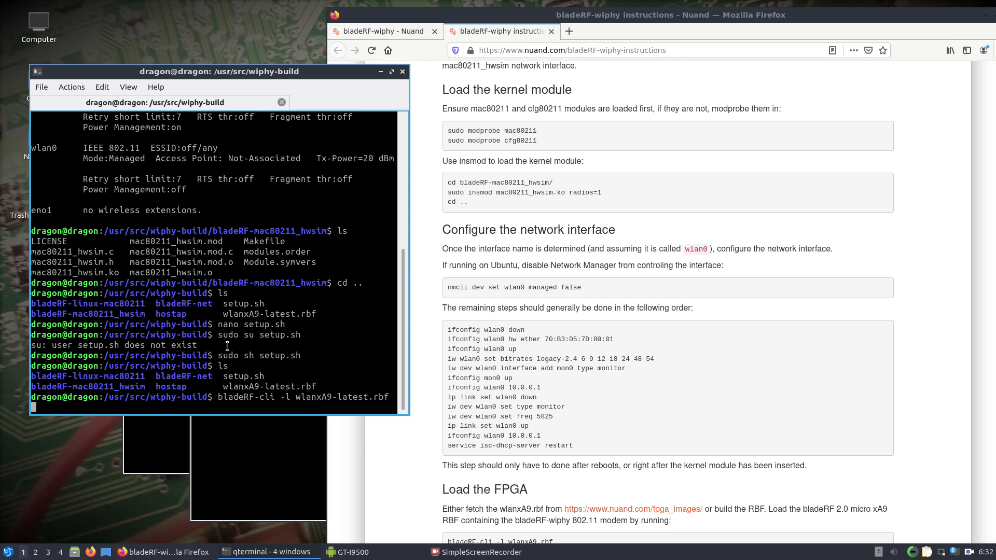
Step: Load wlanxA9-latest.rbf with bladeRF-cli, then run 'sudo ./bladeRF-linux-mac80211' from its folder
{"action": "key", "text": "Return"}
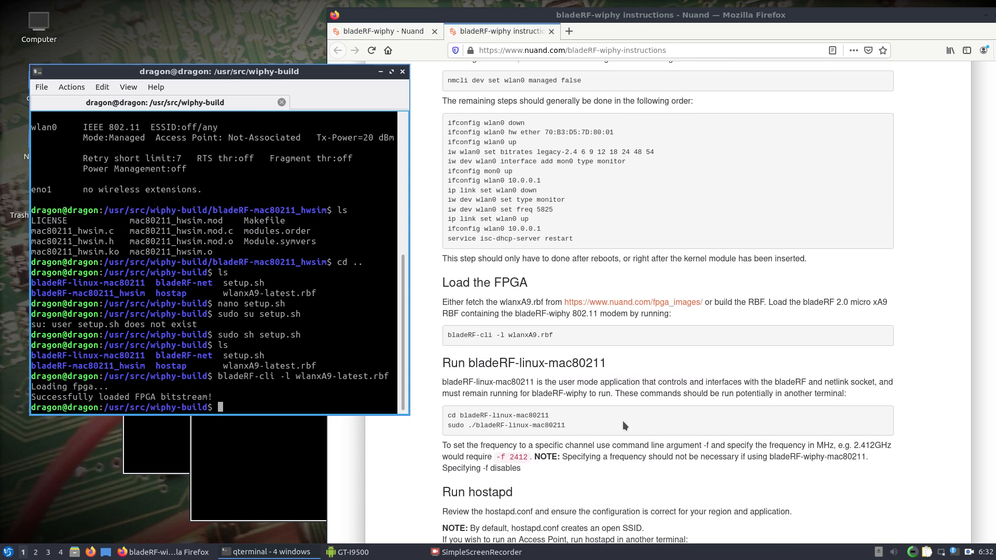
{"action": "scroll", "scroll_direction": "down", "scroll_amount": 3}
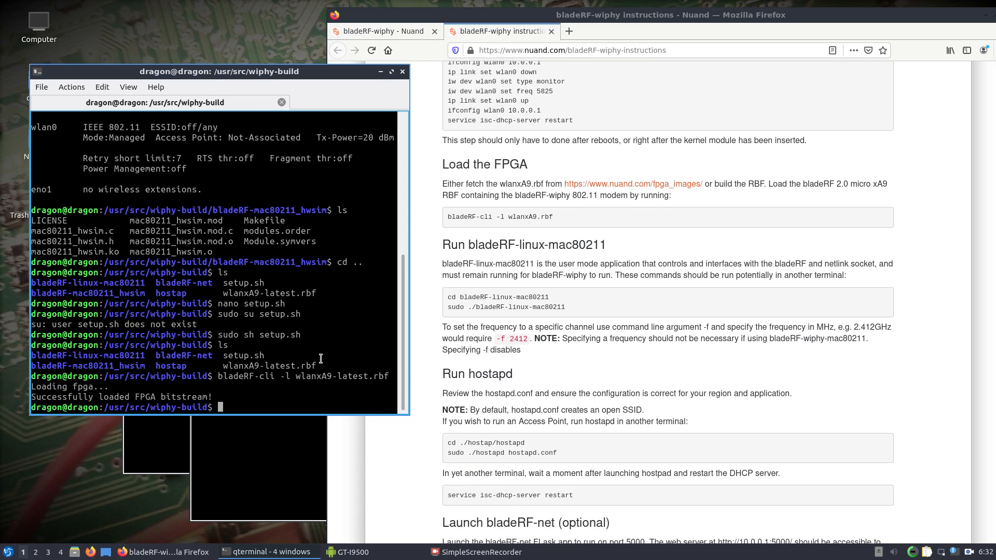
{"action": "type", "text": "cd bladeRF-"}
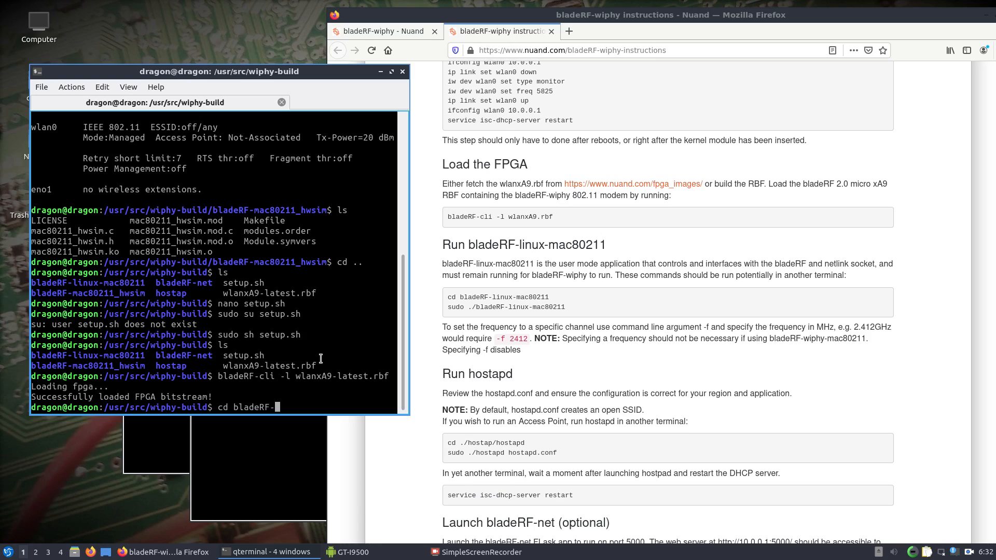
{"action": "key", "text": "Return"}
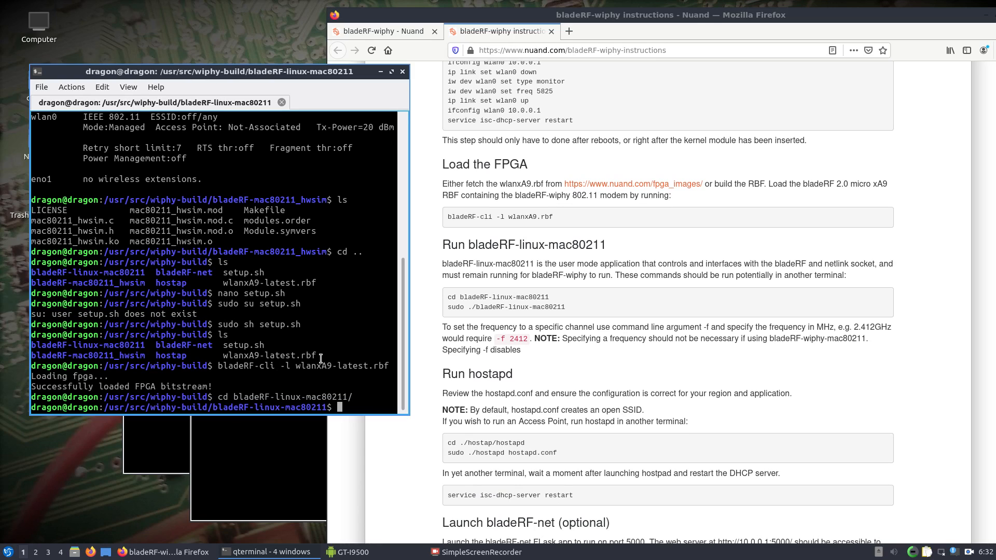
{"action": "type", "text": "sudo ./bladeRF-linux-mac80211"}
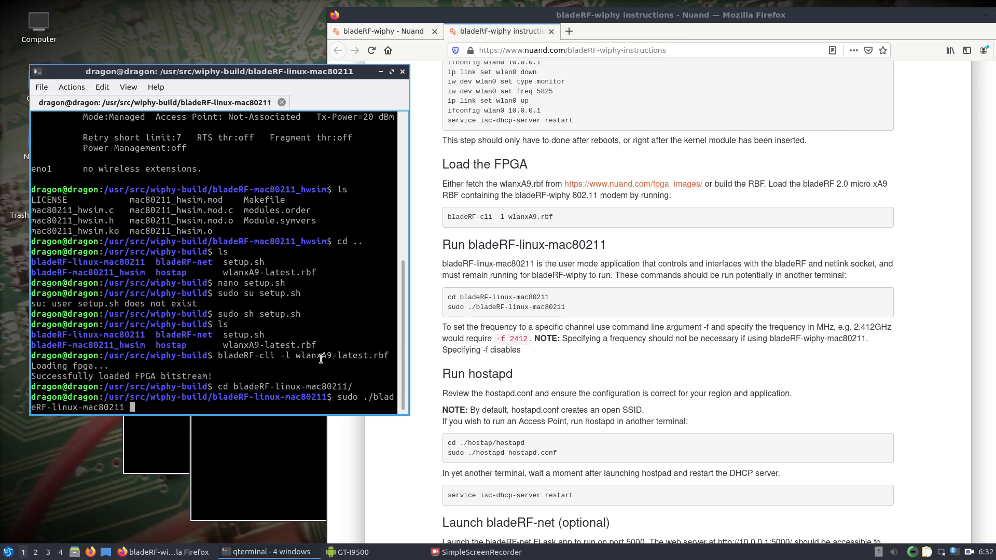
{"action": "key", "text": "Return"}
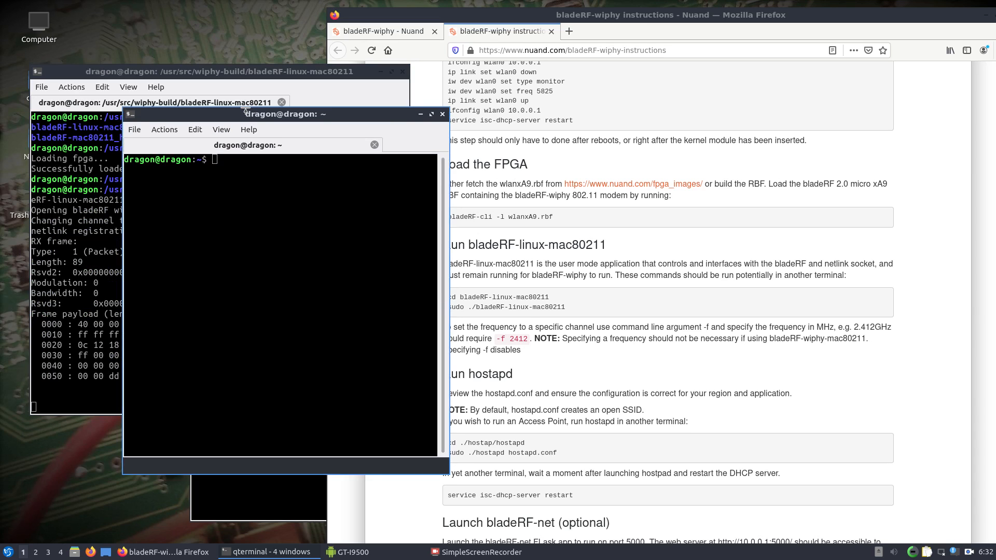
Step: In a second terminal, change to /usr/src/wiphy-build/hostap/hostapd and list its files
{"action": "scroll", "scroll_direction": "down", "scroll_amount": 3}
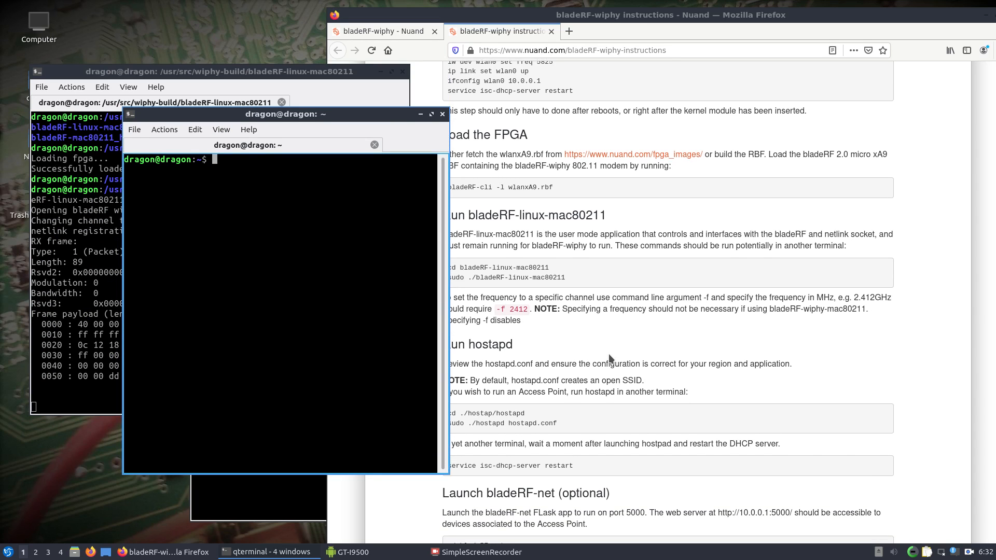
{"action": "scroll", "scroll_direction": "down", "scroll_amount": 3}
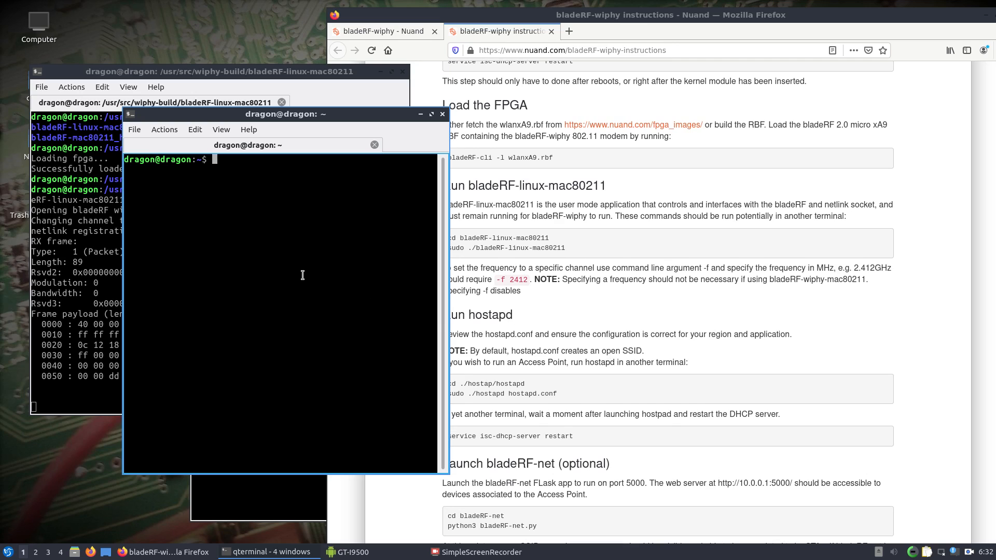
{"action": "mouse_move", "coordinate": [296, 245]}
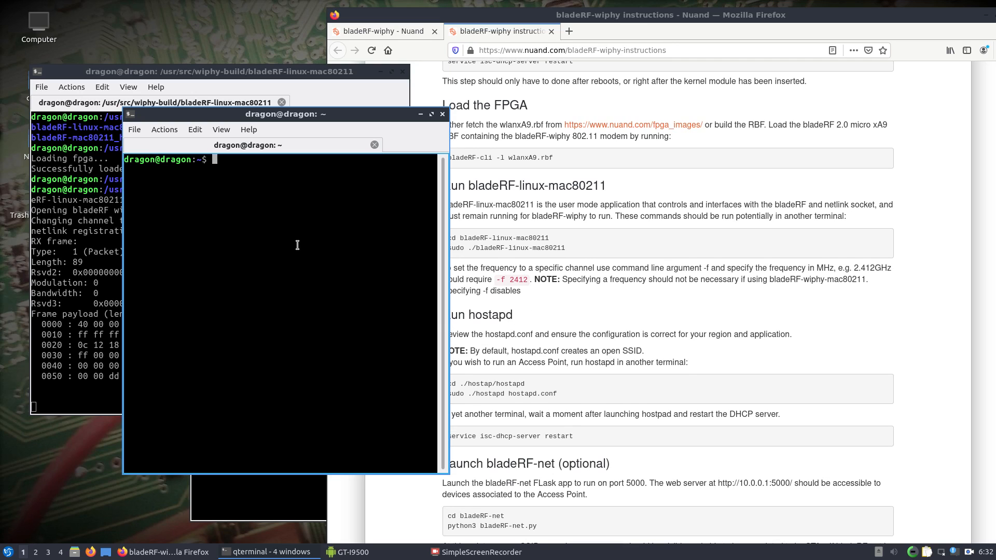
{"action": "type", "text": "cd /uw"}
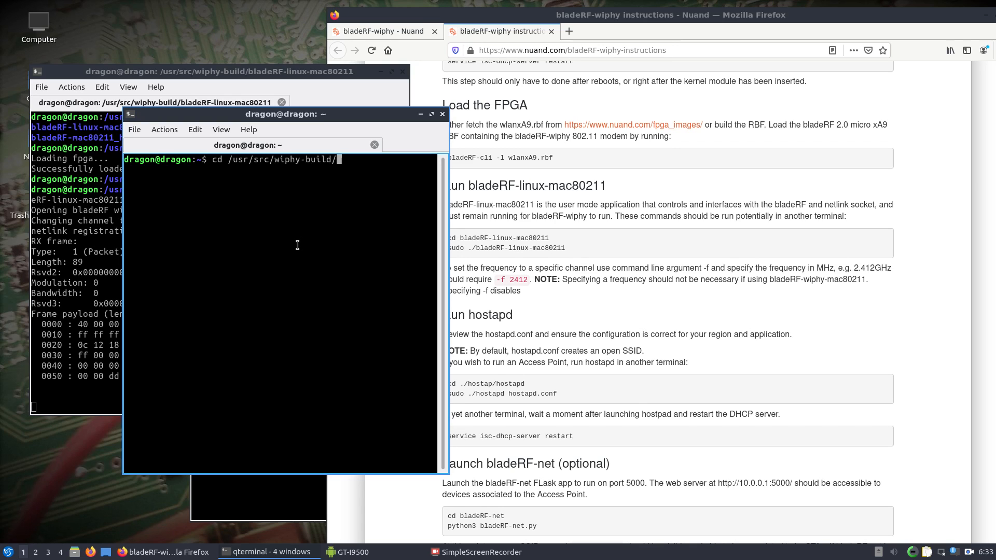
{"action": "type", "text": "hostap/hostapd/"}
{"action": "type", "text": "ls"}
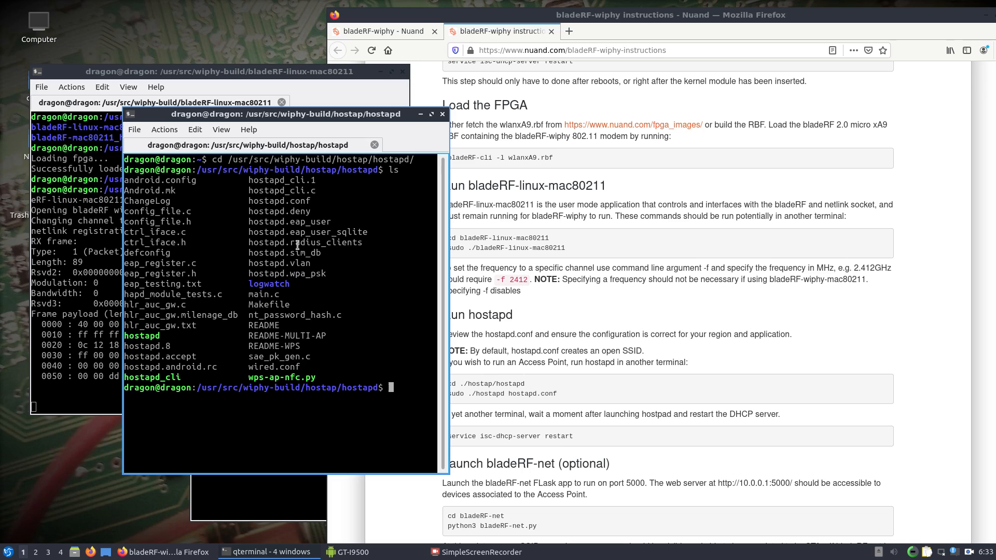
{"action": "mouse_move", "coordinate": [291, 312]}
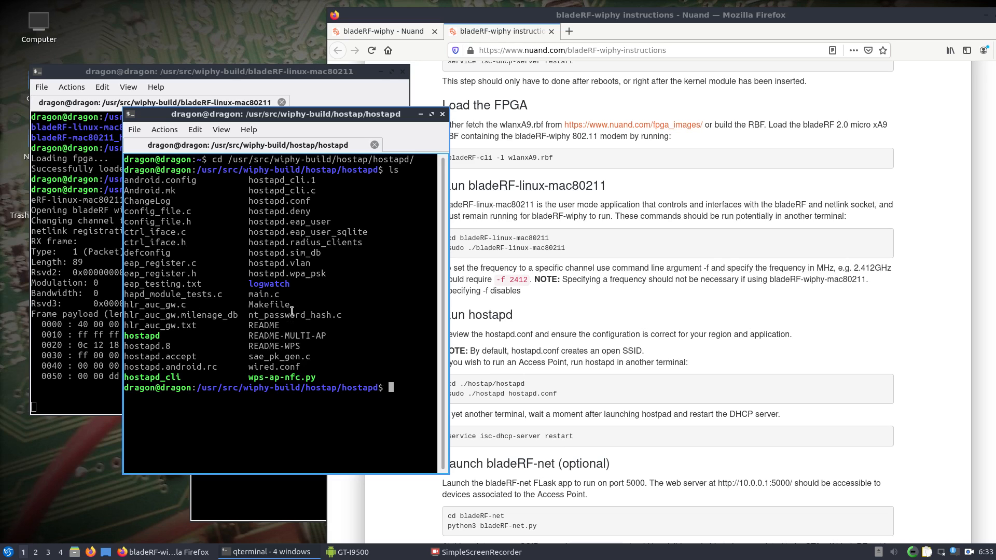
{"action": "mouse_move", "coordinate": [302, 206]}
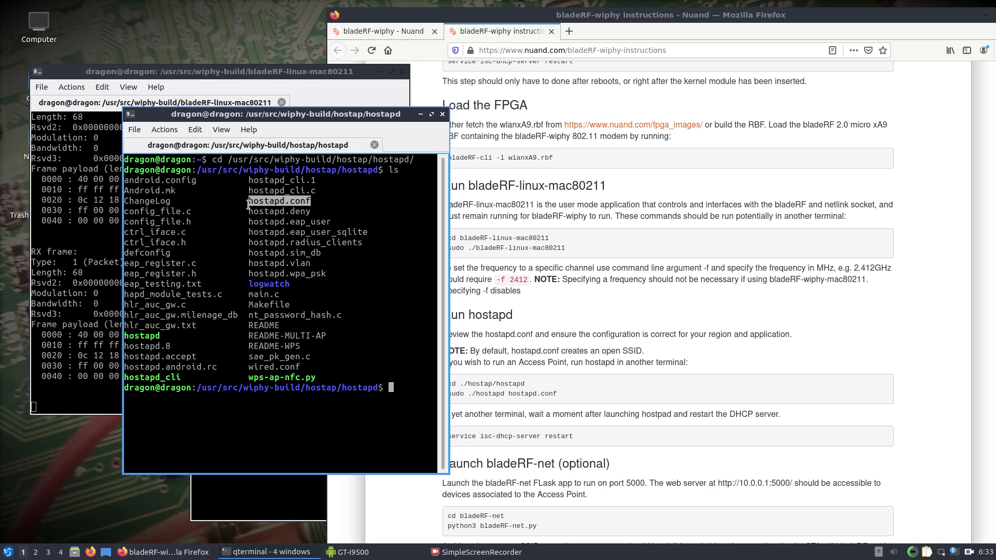
{"action": "mouse_move", "coordinate": [412, 384]}
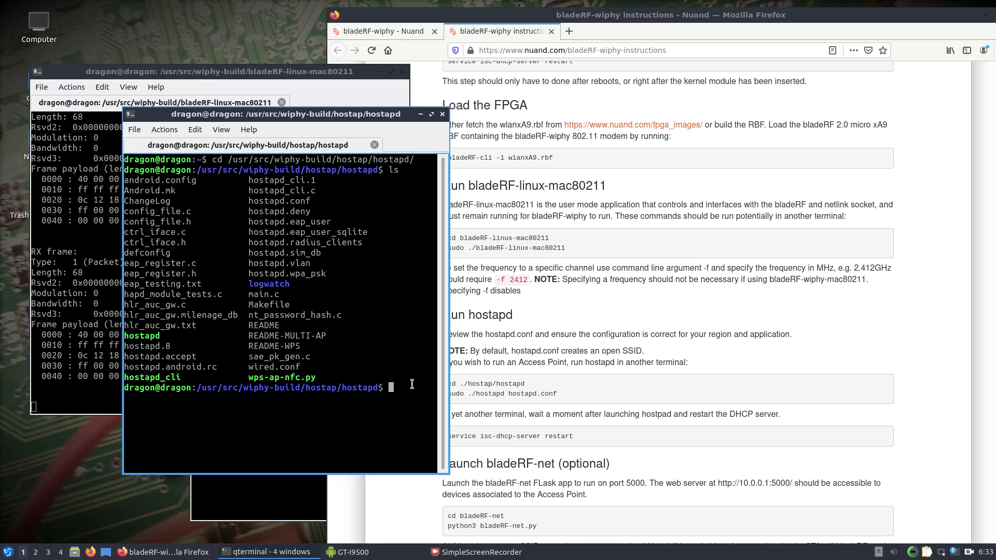
Step: Run 'sudo ./hostapd hostapd.conf' and enter the administrator password
{"action": "type", "text": "s"}
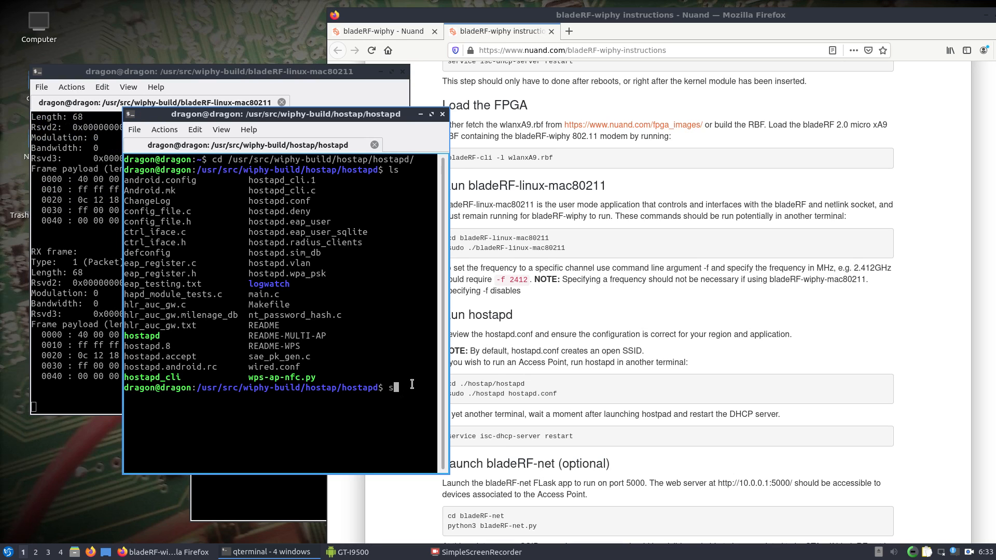
{"action": "type", "text": "sudo ./hostapd"}
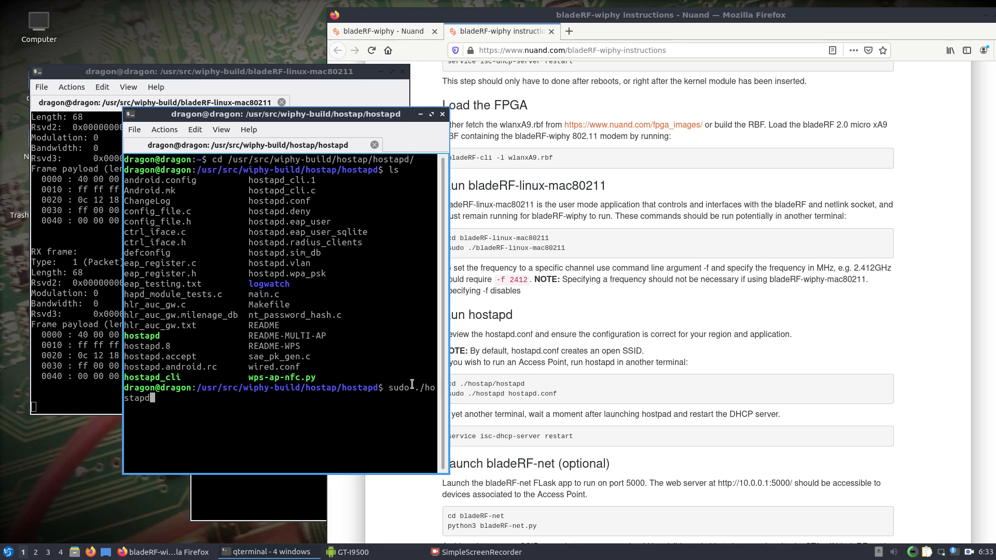
{"action": "type", "text": "hostapd.conf"}
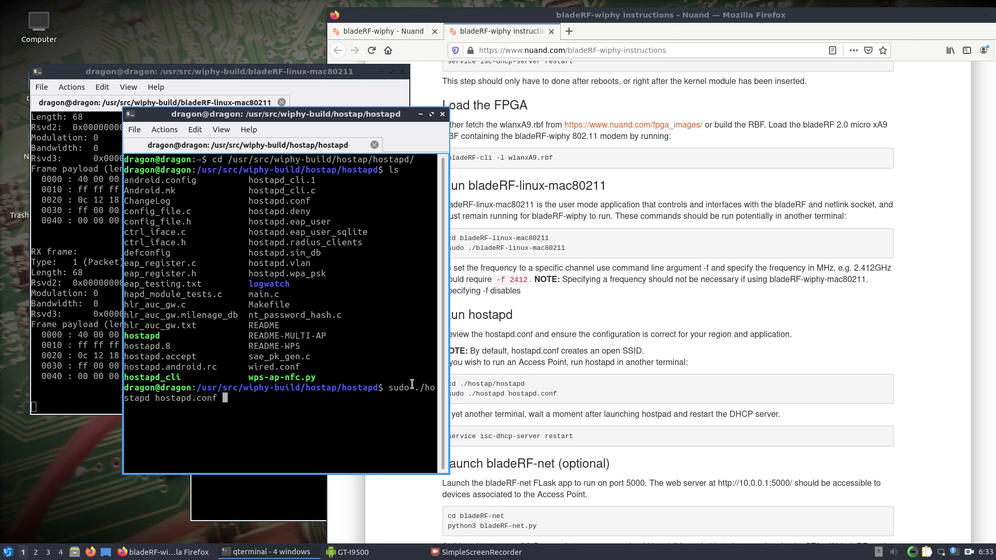
{"action": "key", "text": "Return"}
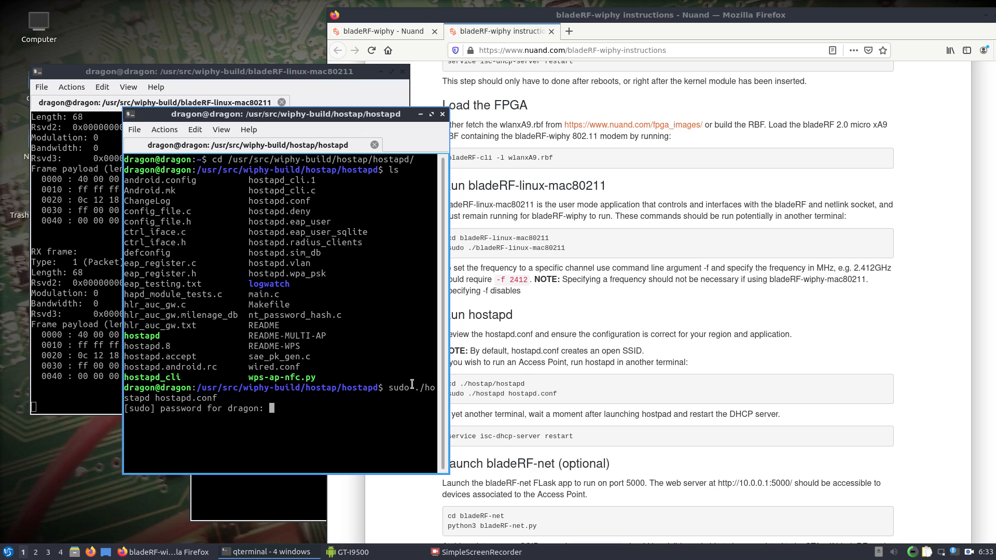
{"action": "key", "text": "Return"}
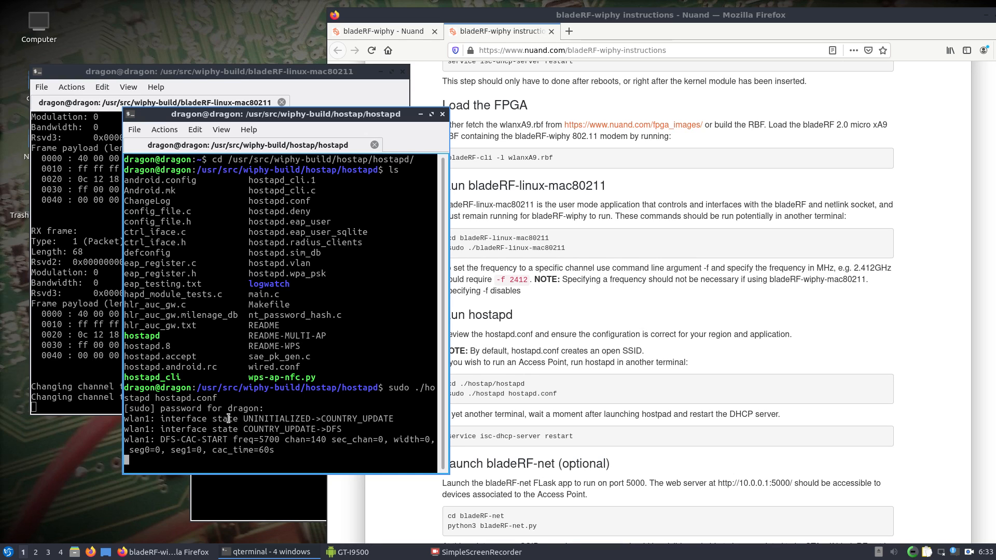
{"action": "mouse_move", "coordinate": [180, 360]}
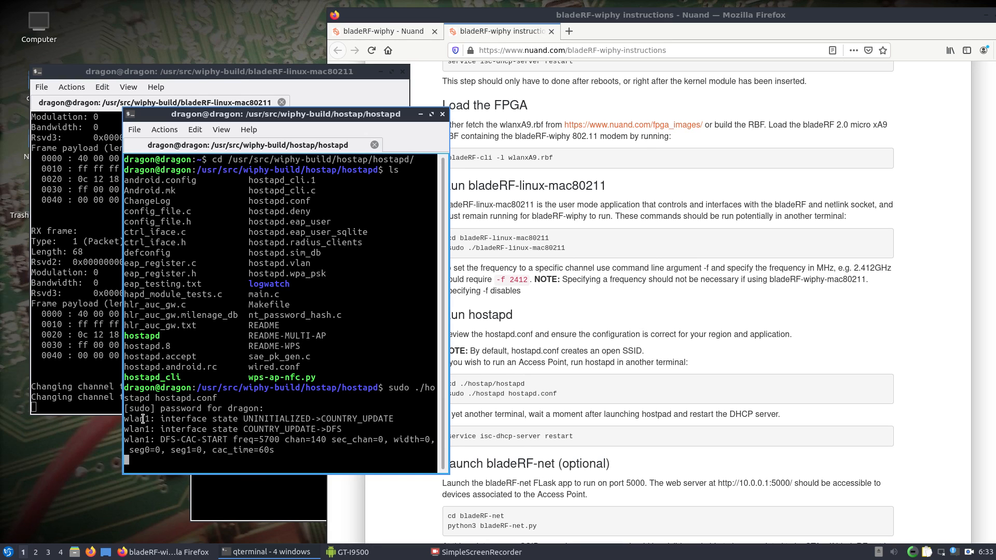
{"action": "mouse_move", "coordinate": [257, 497]}
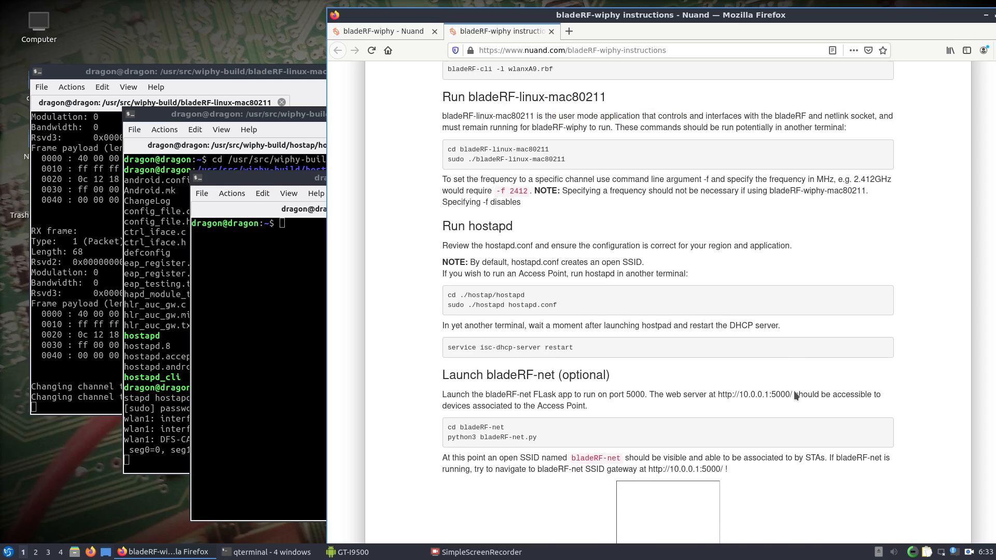
Step: From /usr/src/wiphy-build/bladeRF-net/ in a new terminal, run python3 bladeRF-net.py
{"action": "scroll", "scroll_direction": "down", "scroll_amount": 3}
{"action": "type", "text": "cd /usr/"}
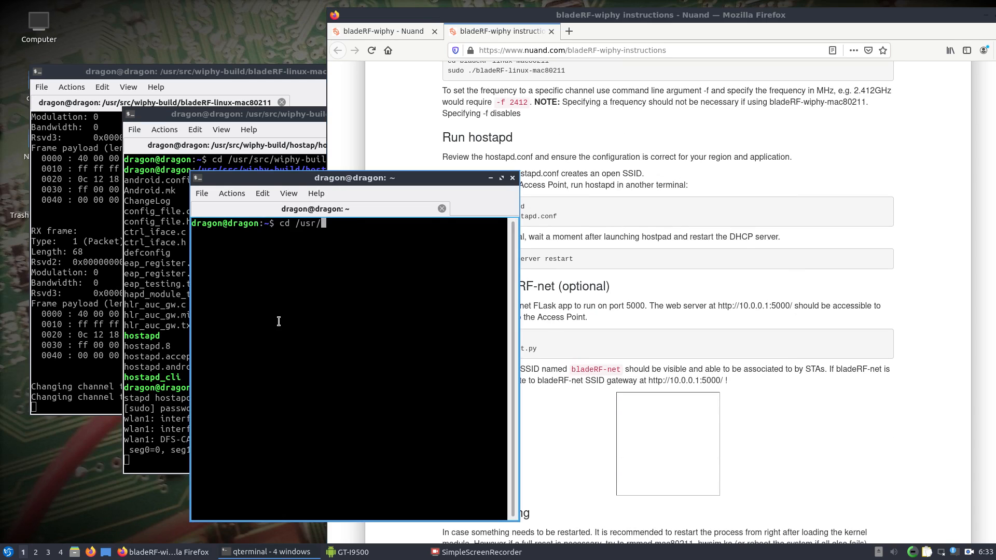
{"action": "type", "text": "src/wiphy-build/"}
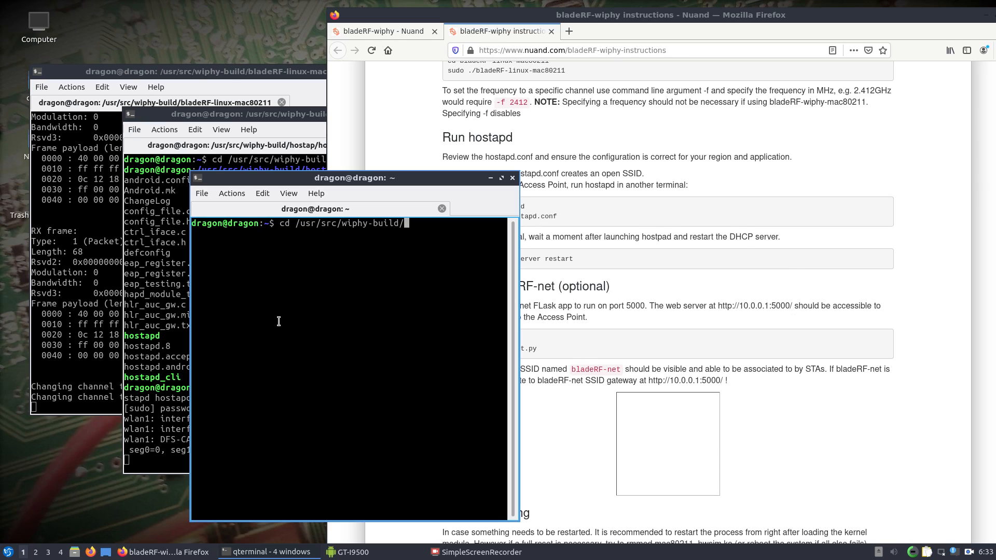
{"action": "type", "text": "bladeRF-net/"}
{"action": "type", "text": "ls"}
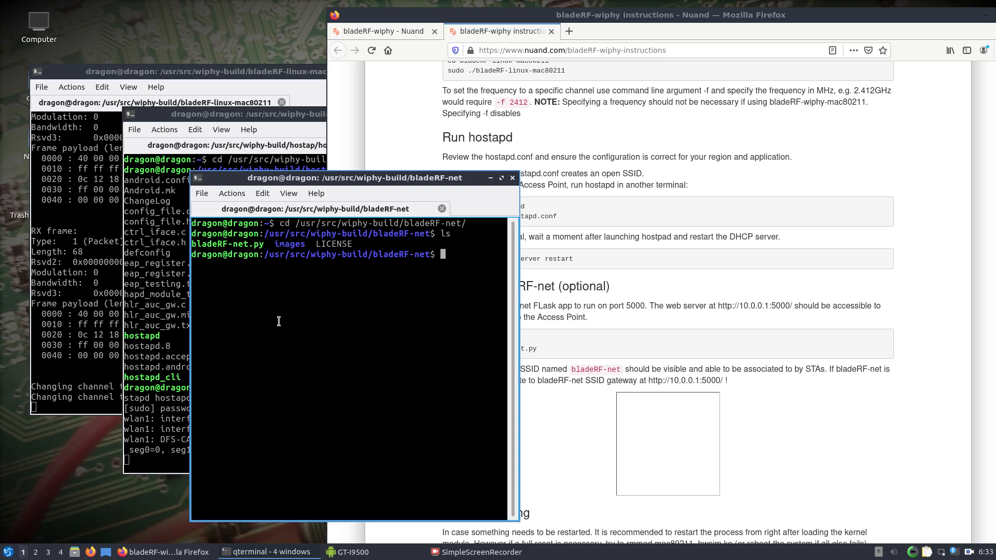
{"action": "type", "text": "p"}
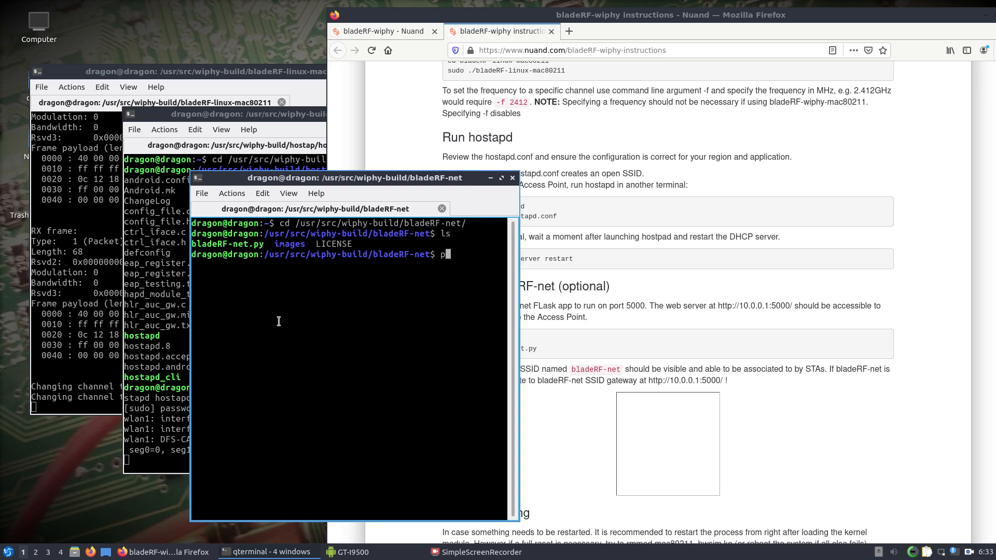
{"action": "type", "text": "ython3 bladeRF-net.py"}
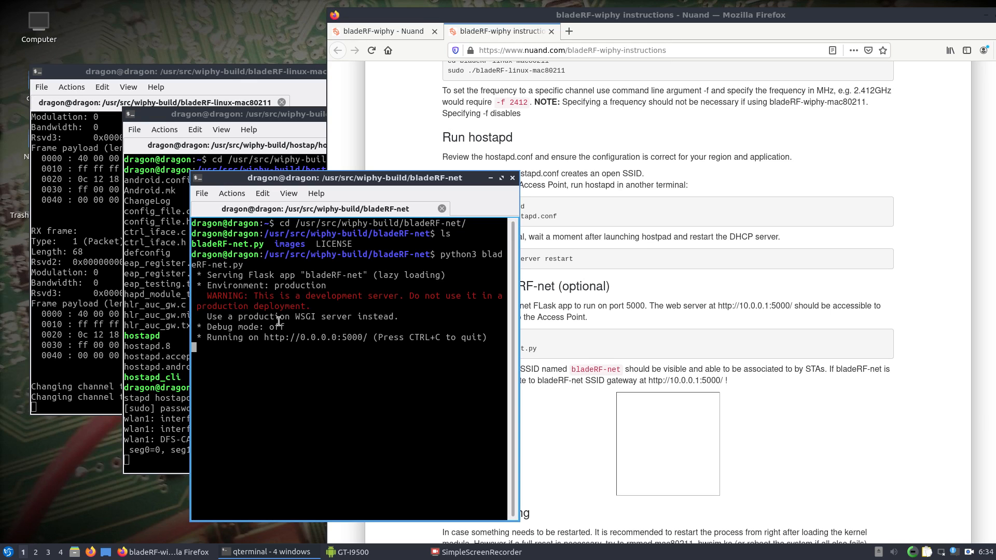
{"action": "mouse_move", "coordinate": [219, 340]}
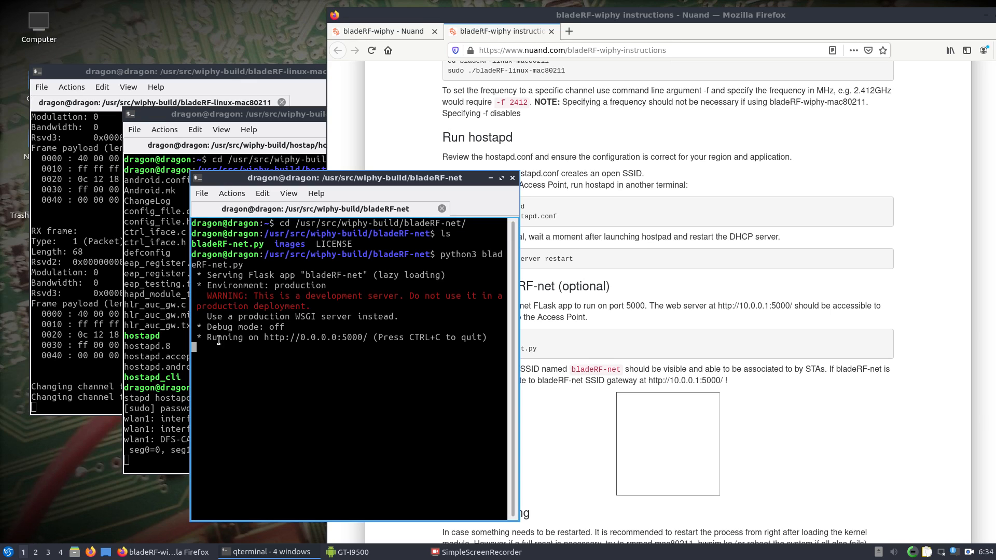
{"action": "mouse_move", "coordinate": [894, 367]}
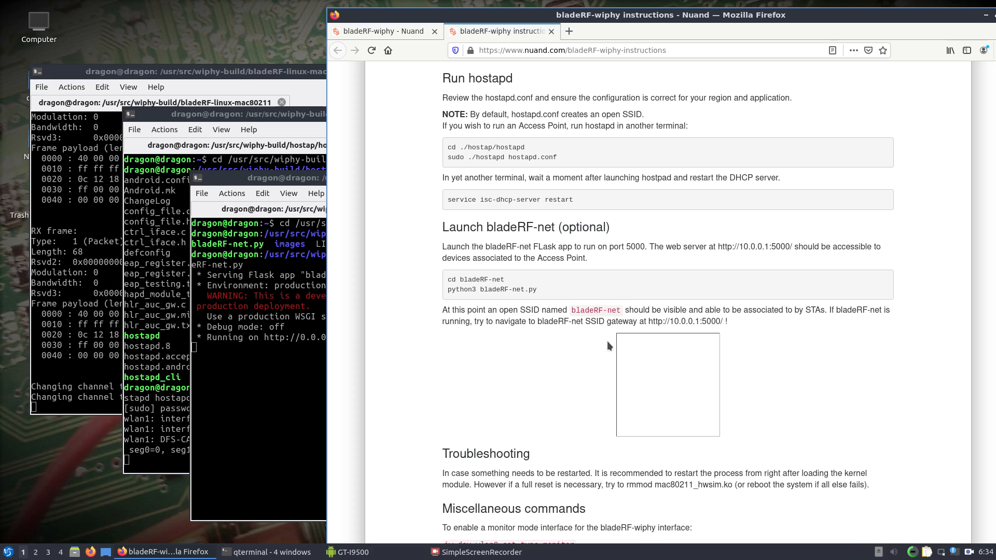
{"action": "mouse_move", "coordinate": [161, 470]}
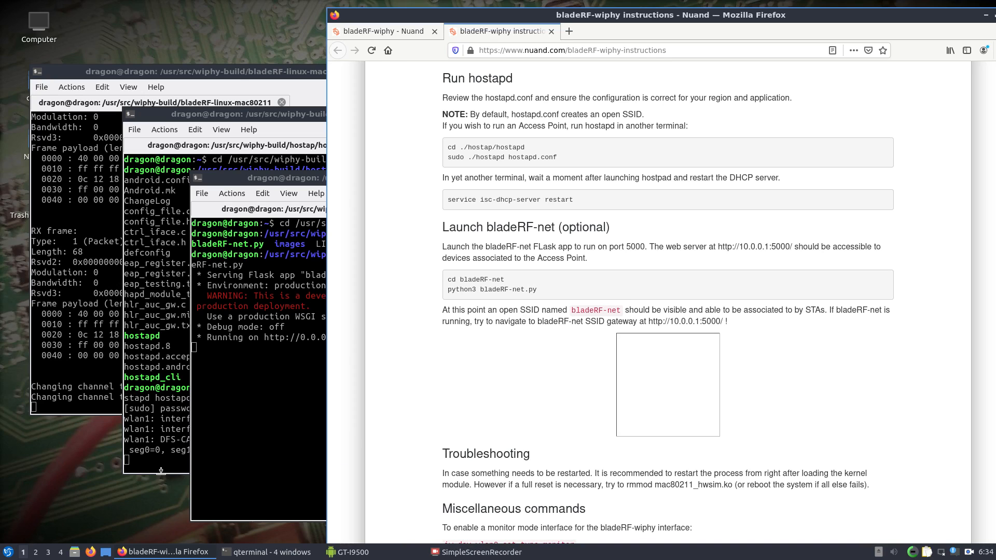
Step: Bring the Launch bladeRF-net section of the Nuand instructions into view
{"action": "left_click", "coordinate": [348, 552]}
{"action": "type", "text": "1"}
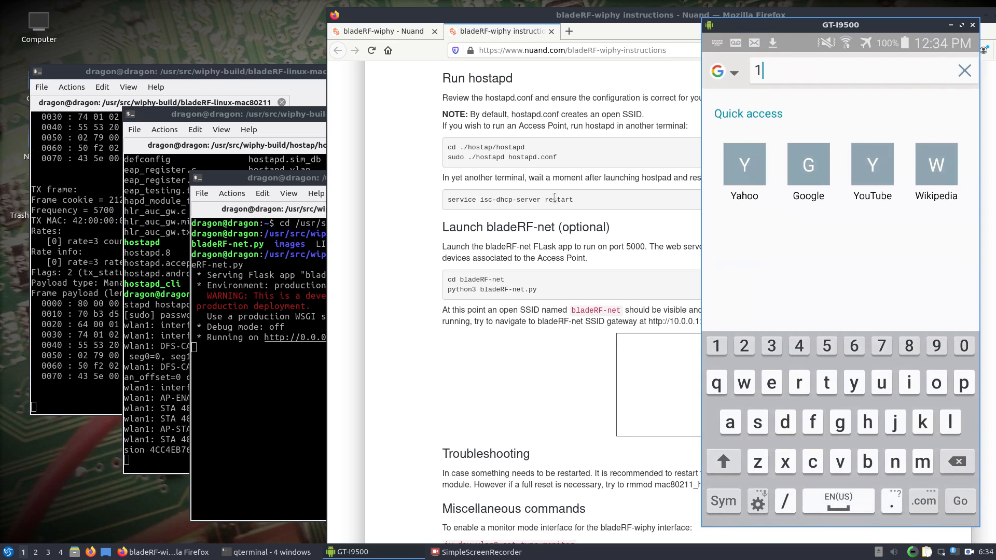
Step: Load 10.0.0.1:5000 in the phone's browser to reach the bladeRF-net welcome page
{"action": "type", "text": "0.0"}
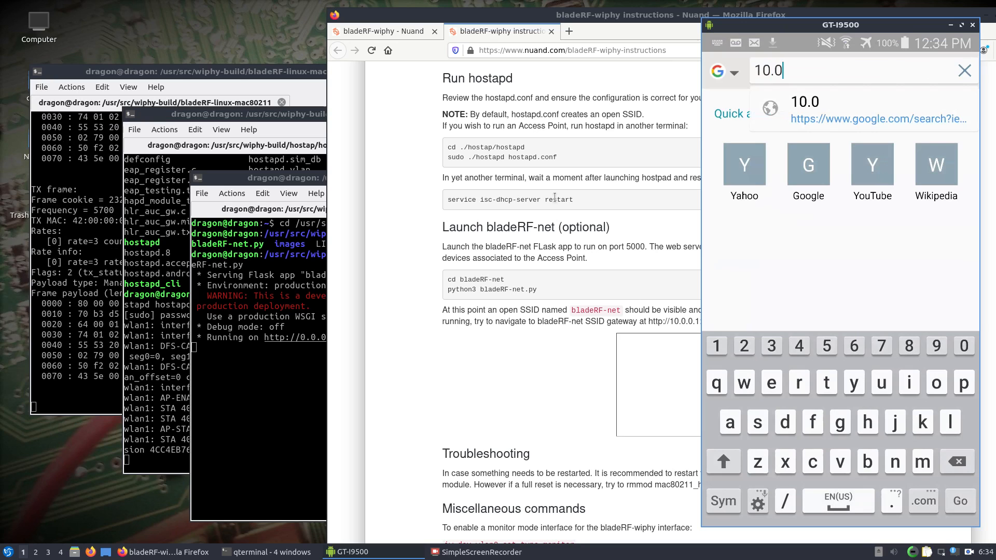
{"action": "type", "text": ".0.1"}
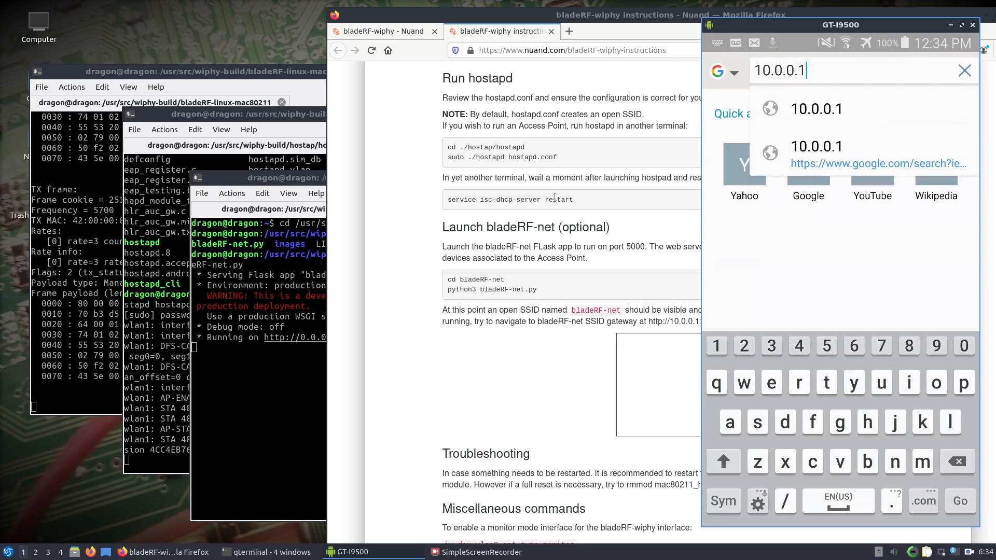
{"action": "left_click", "coordinate": [722, 500]}
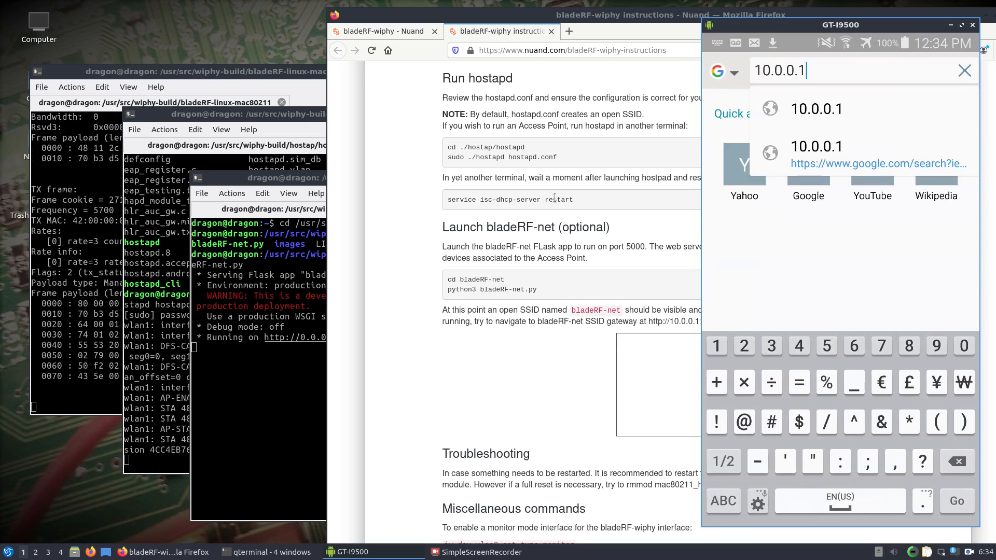
{"action": "type", "text": ":5"}
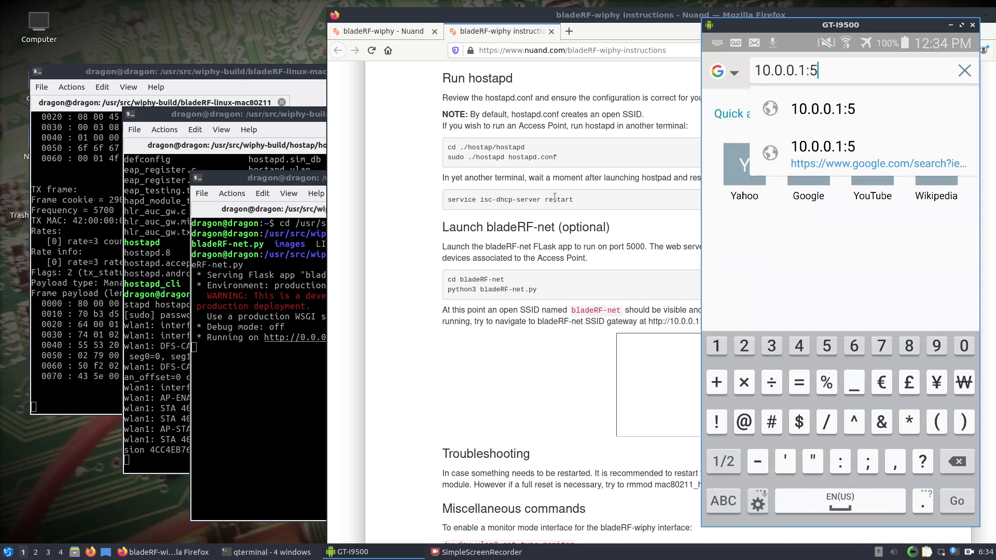
{"action": "type", "text": "000"}
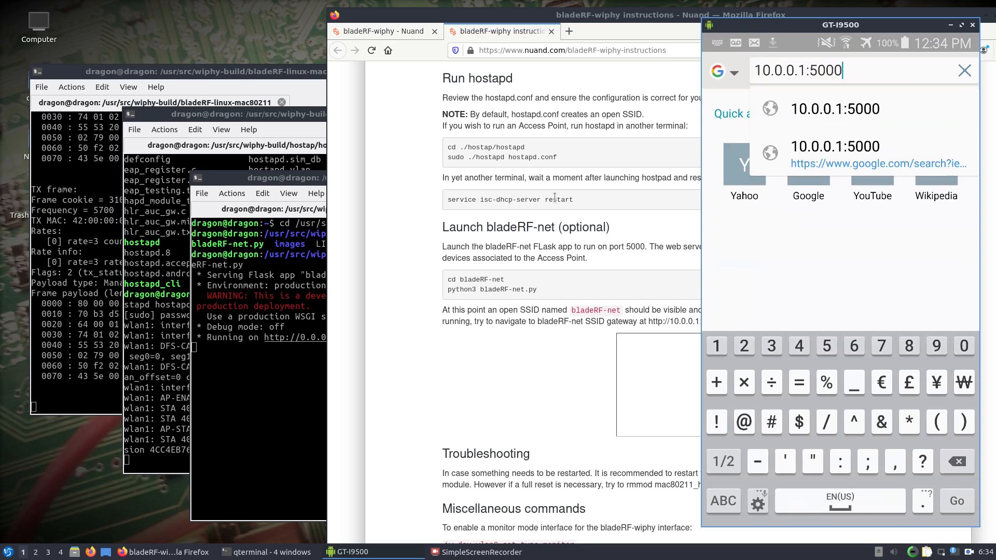
{"action": "left_click", "coordinate": [957, 500]}
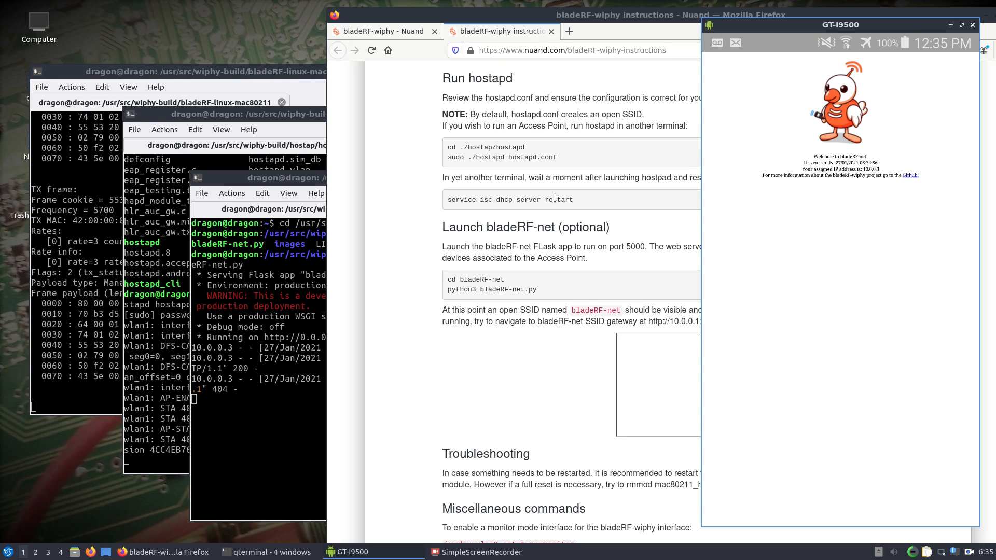
{"action": "mouse_move", "coordinate": [54, 440]}
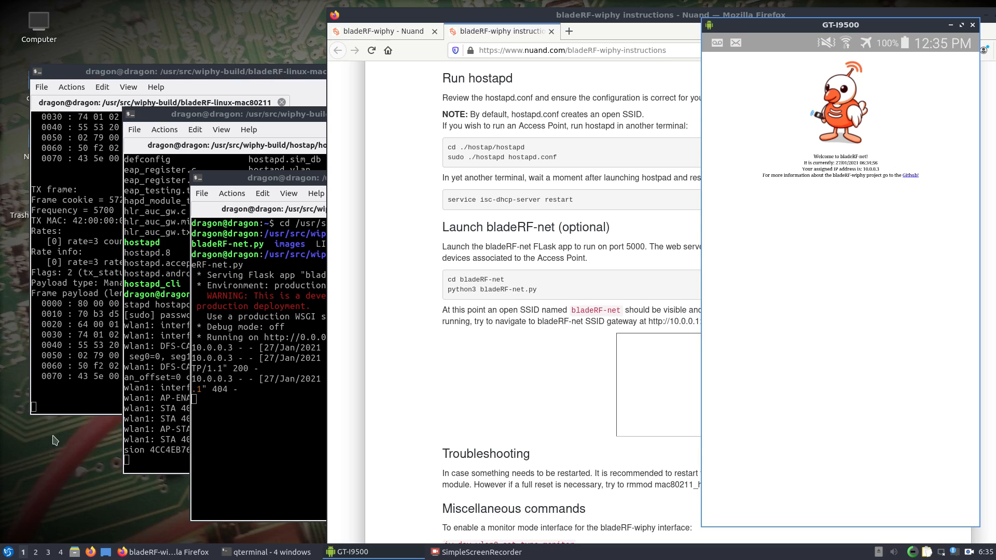
{"action": "mouse_move", "coordinate": [63, 434]}
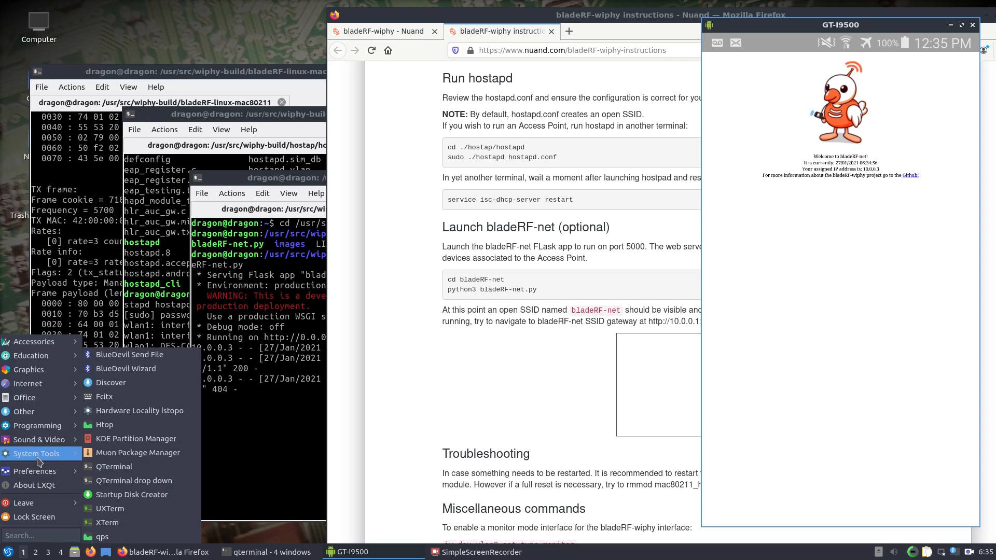
Step: Run kismet in a new QTerminal window
{"action": "left_click", "coordinate": [113, 467]}
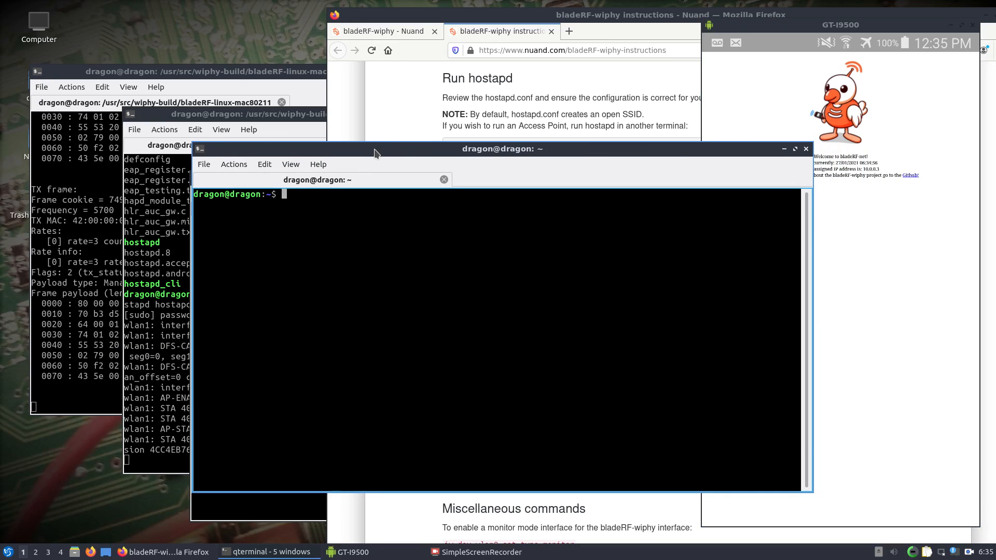
{"action": "type", "text": "kism"}
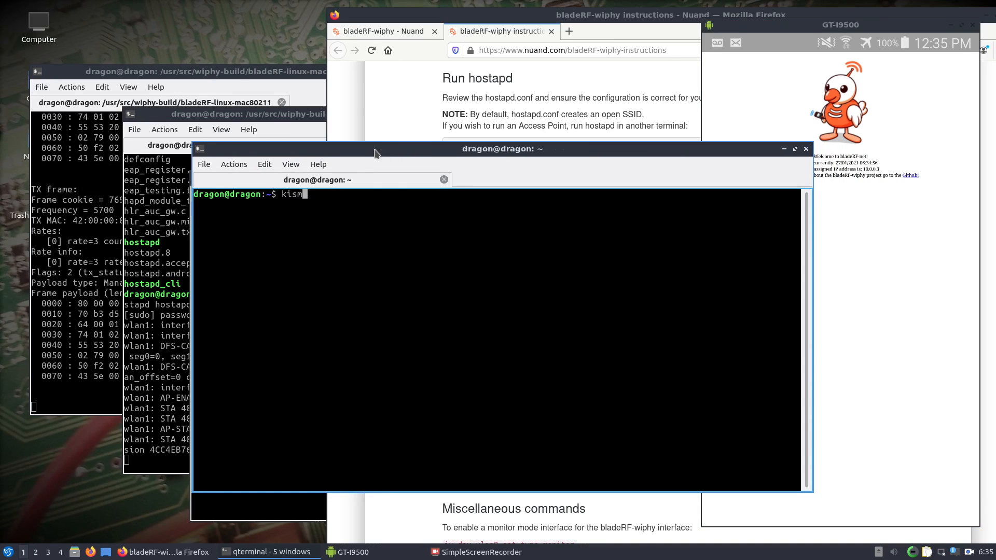
{"action": "key", "text": "Return"}
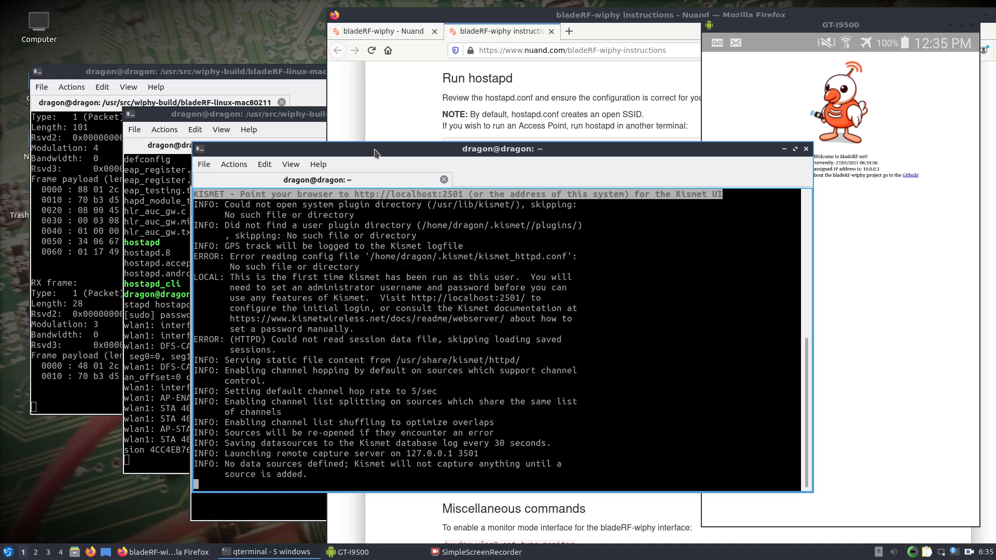